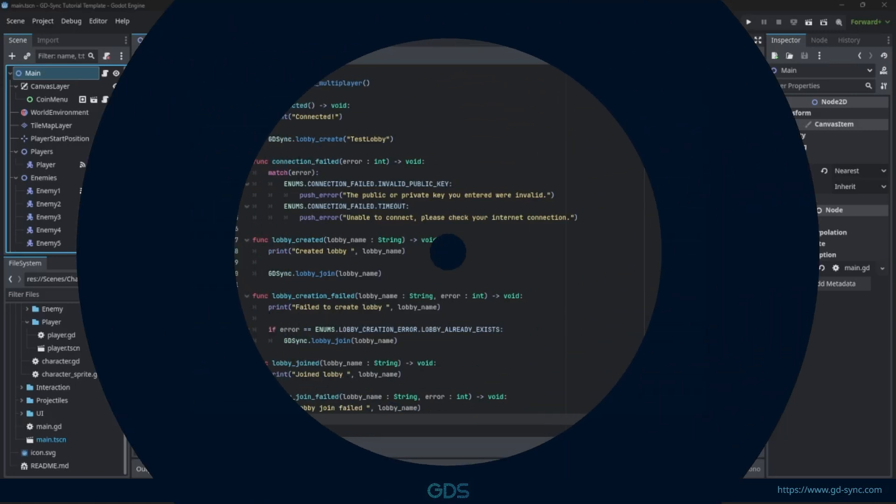
Delete the lone Player node and create a new player_spawner.gd script on the Players node.
left_click(41, 151)
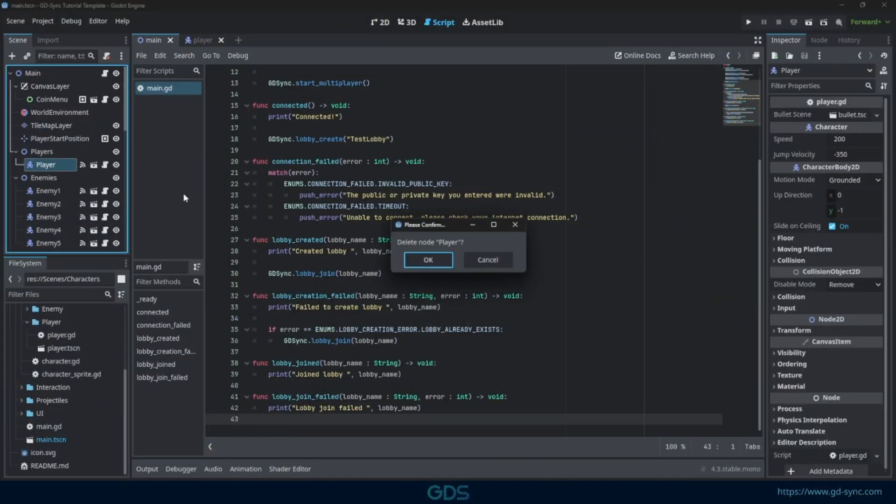
left_click(427, 260)
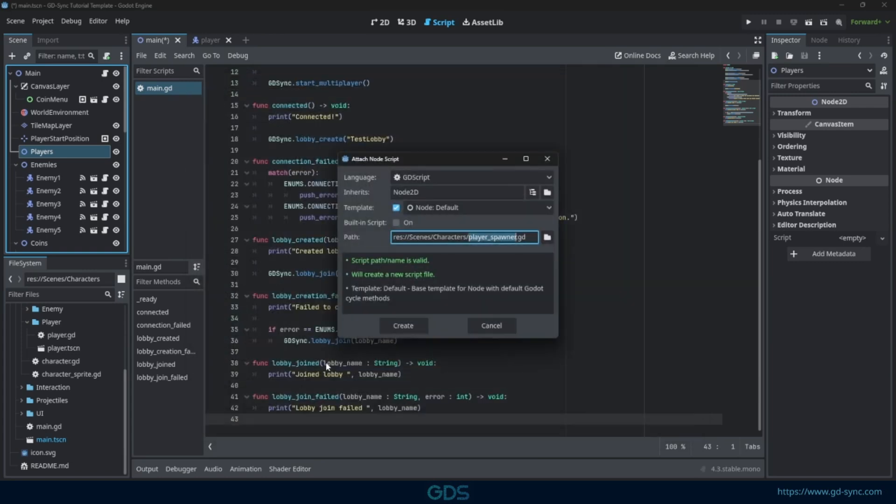
left_click(403, 326)
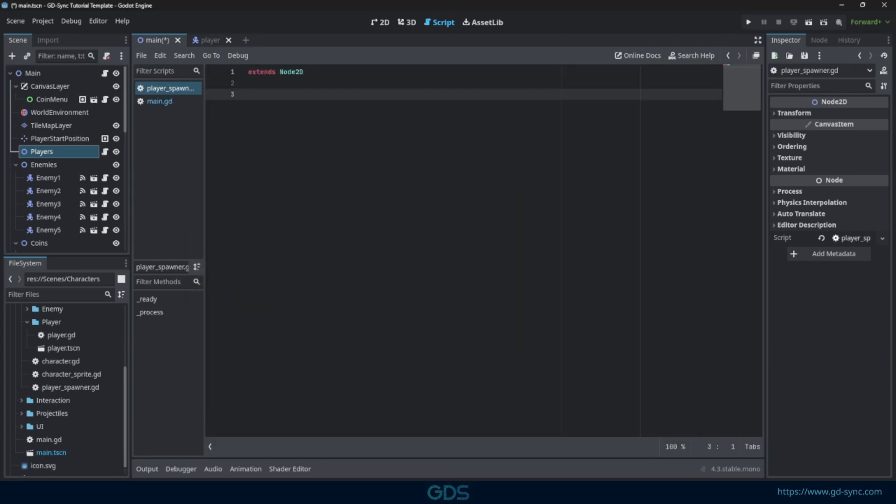
In _ready, connect GDSync.client_joined and client_left to the spawner's handler functions.
type("func _ready() -> void:")
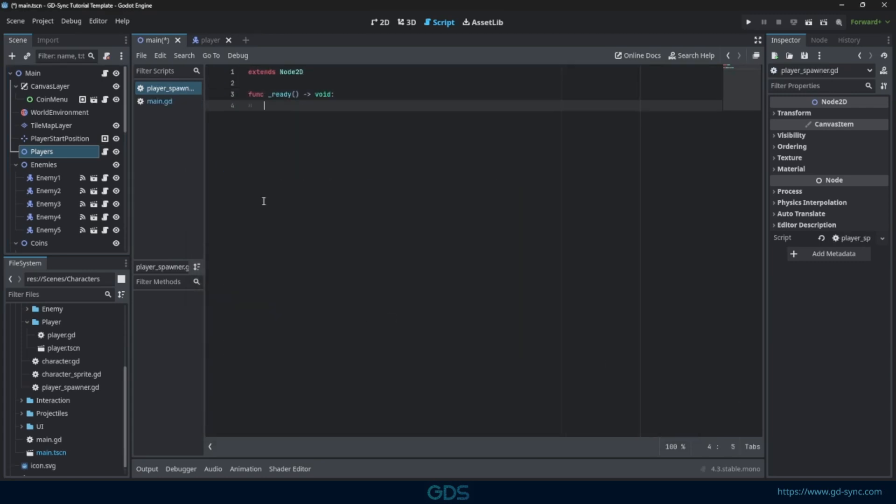
type("GDSync.client_joined.connect(client_joined")
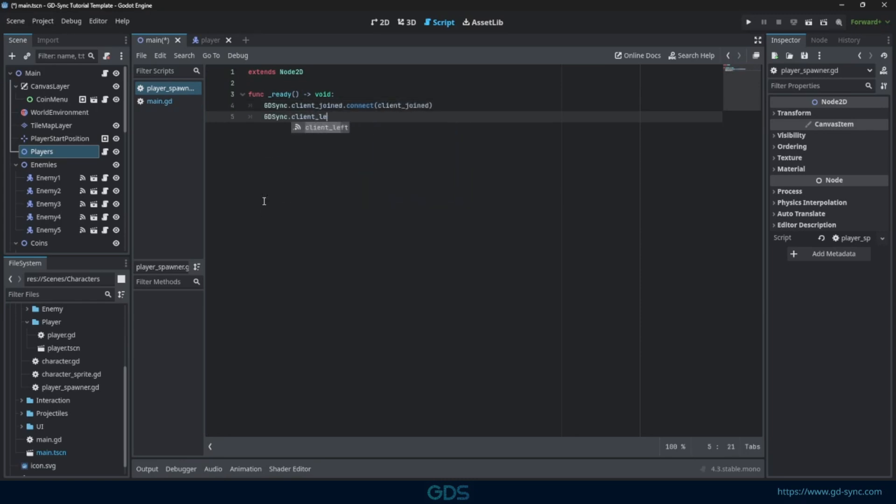
type(".connect(client_left)")
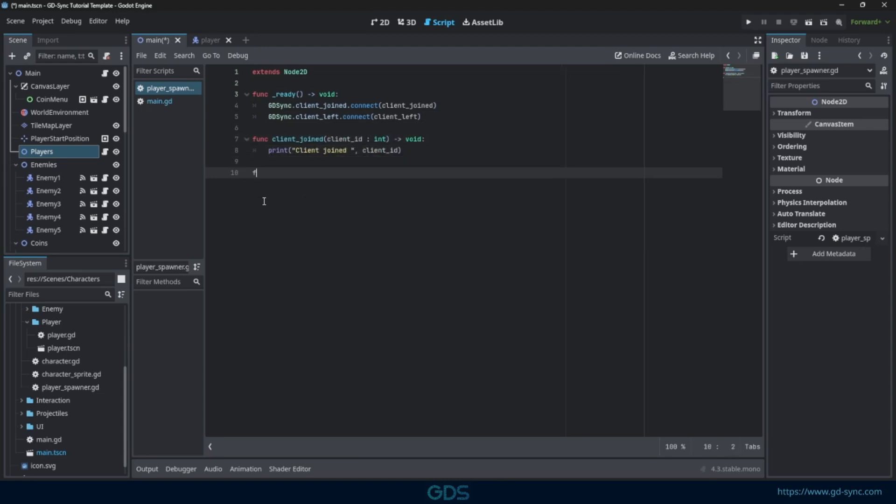
Write client_joined and client_left handlers printing the client id, plus 'Own id' when it matches GDSync.get_client_id().
type("func client_left(client_id : int) -> void:")
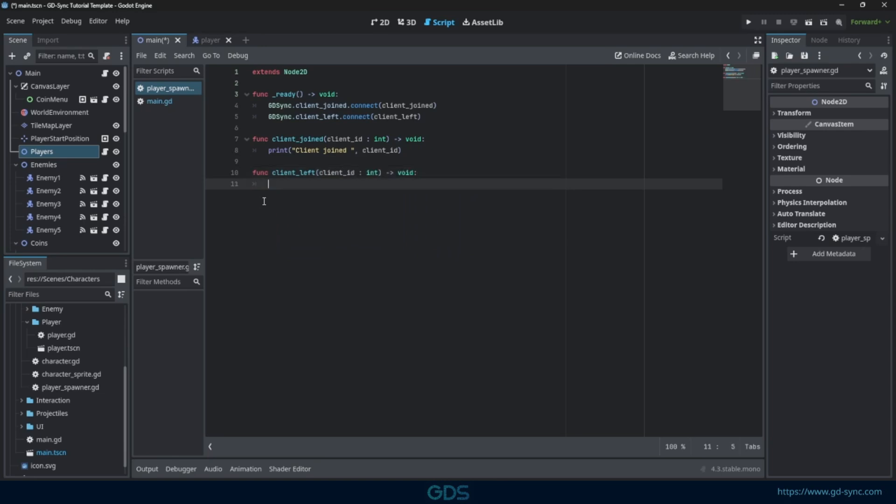
type("print(\"Client left\", client_id)")
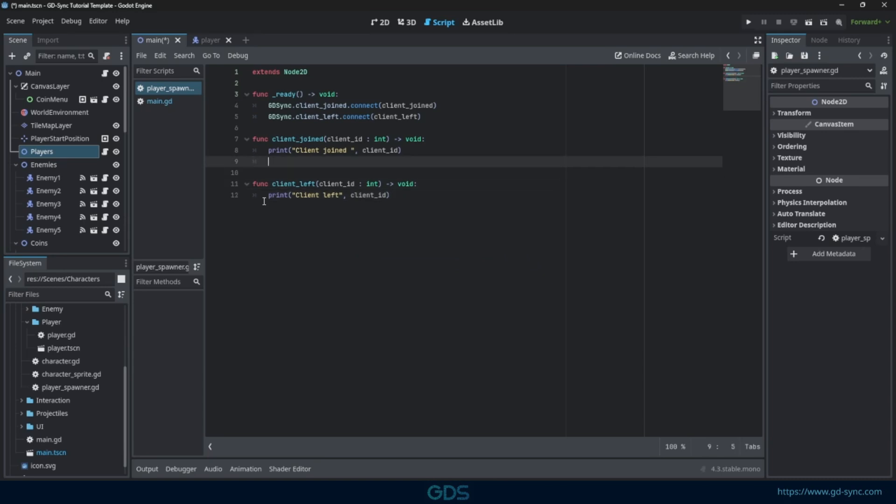
type("if client_id == GDSync.")
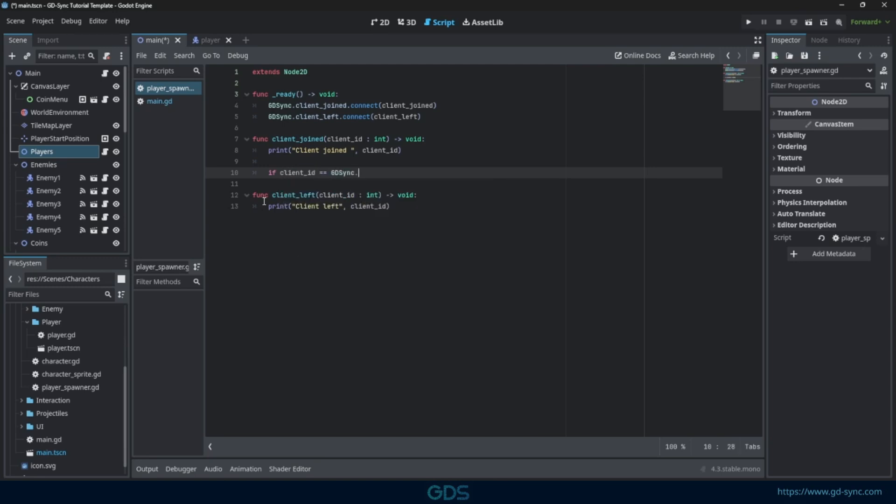
type("get_client_id():")
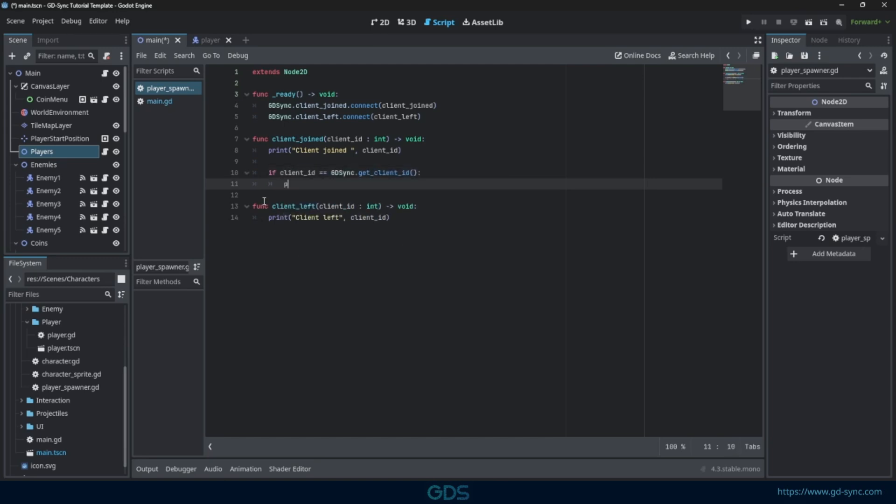
type("rint(\"Own id\")")
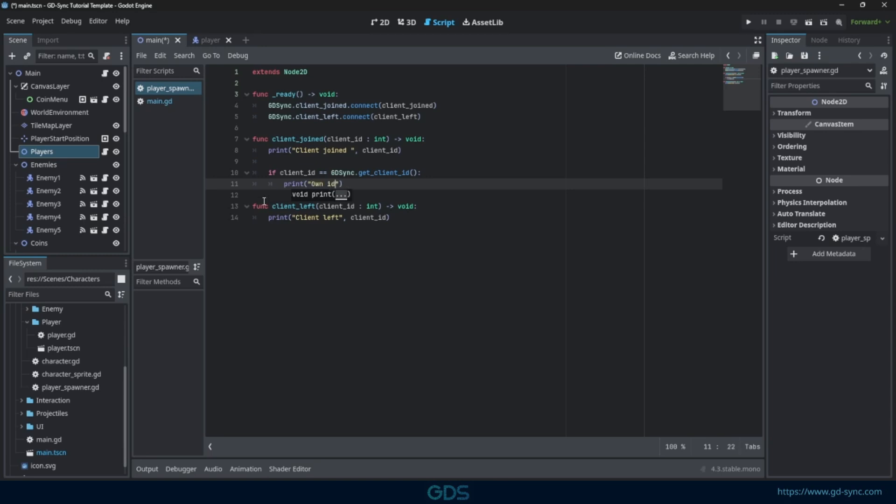
type(", client_id")
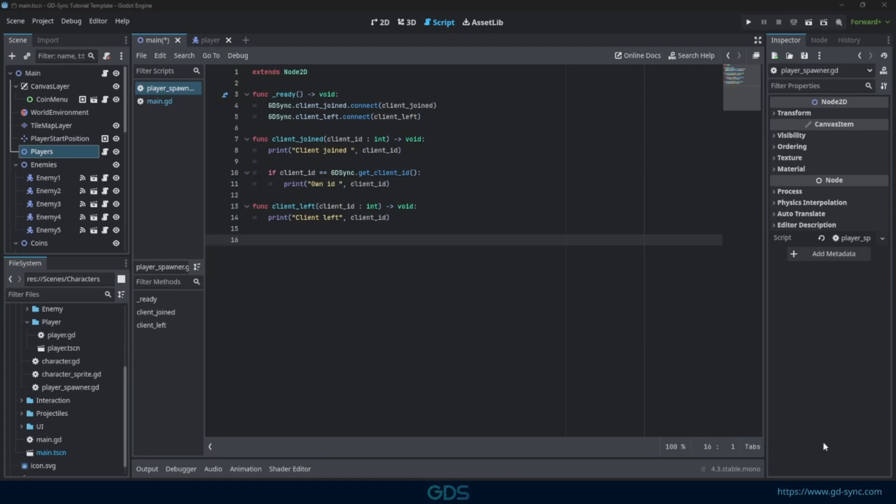
Export player_scene and, on join, instantiate it, add it as child named by client id and set its GDSync owner.
type("@export var play")
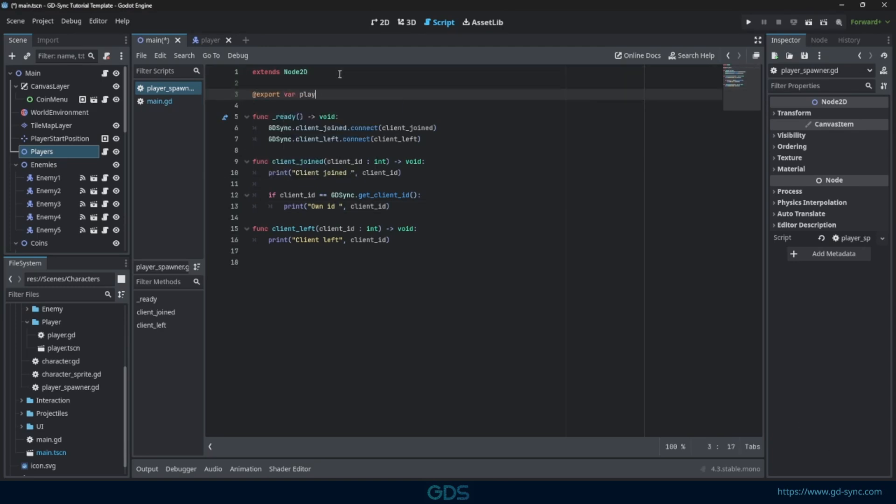
type("er_scene : PackedScene")
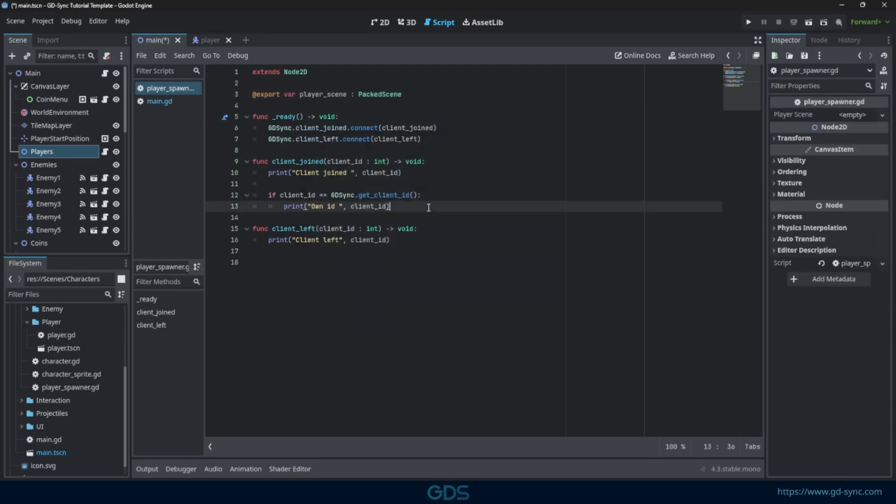
type("var player : Node2D =")
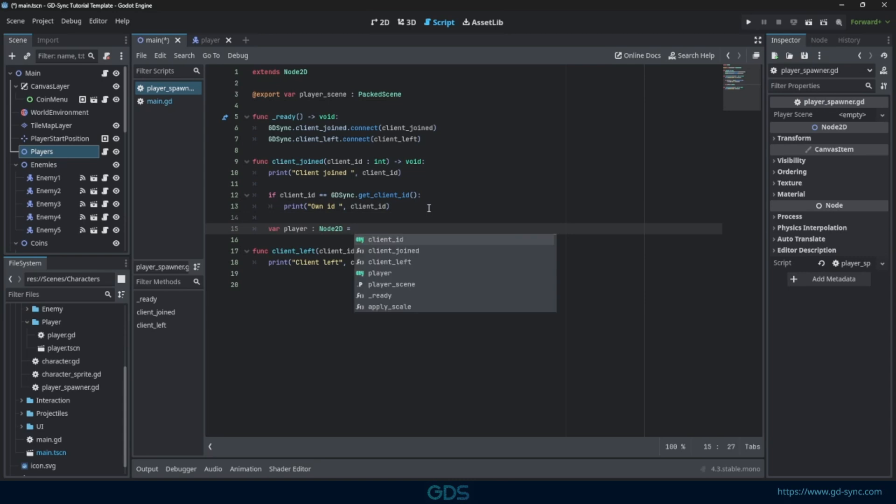
type("player_scene.instantiate()")
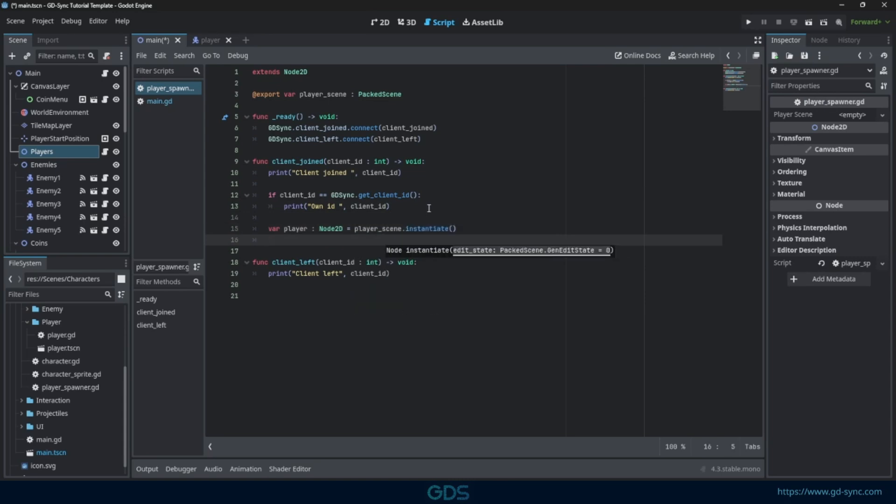
type("add_child(player)")
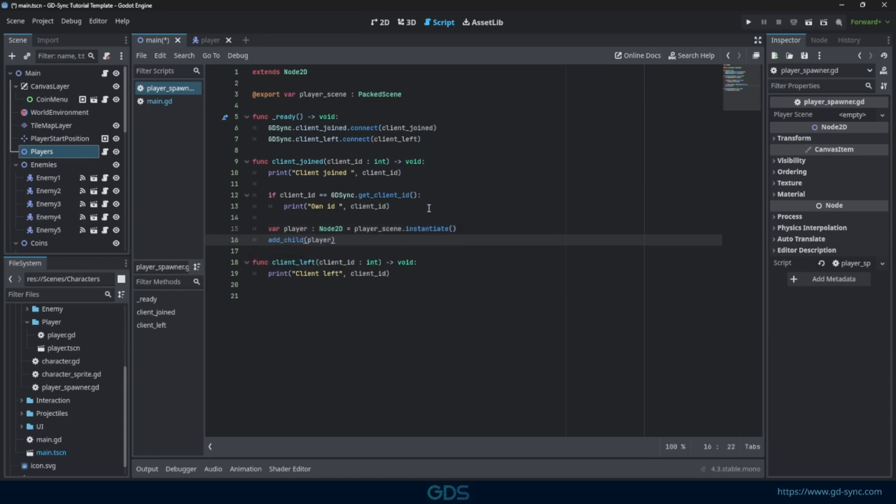
type("player.name = str(c")
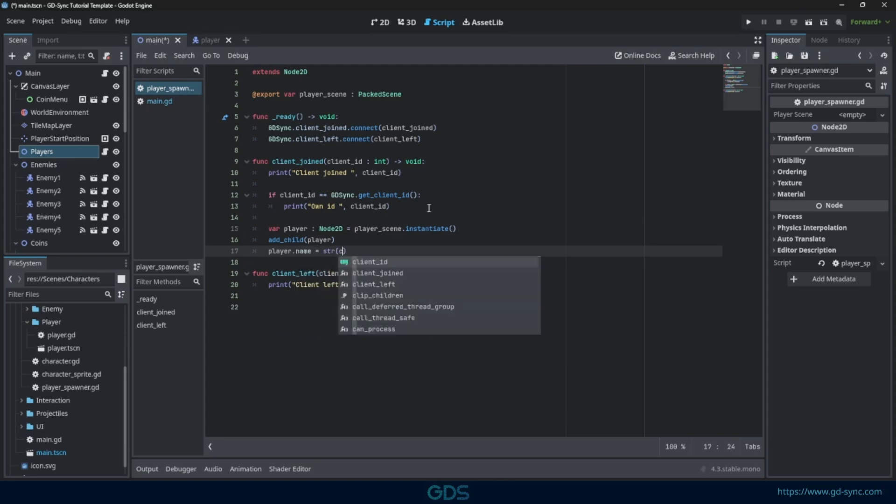
key("Tab")
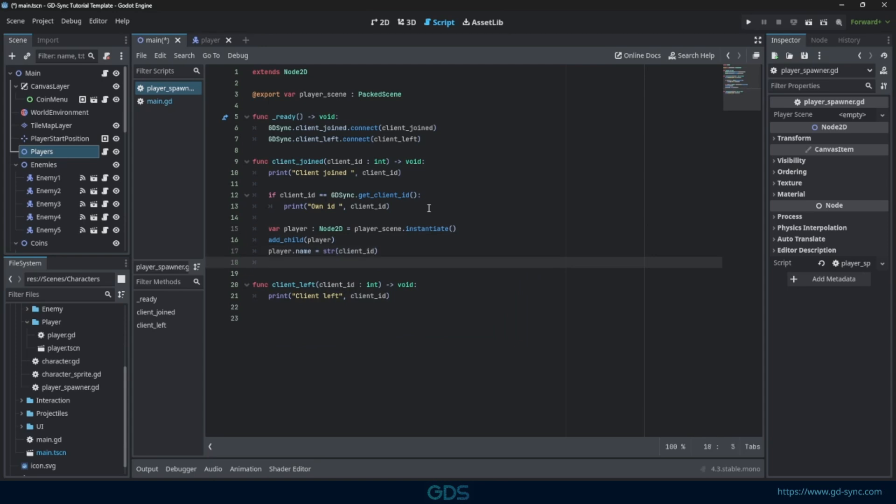
type("GDSync.set_gdsync_owner(")
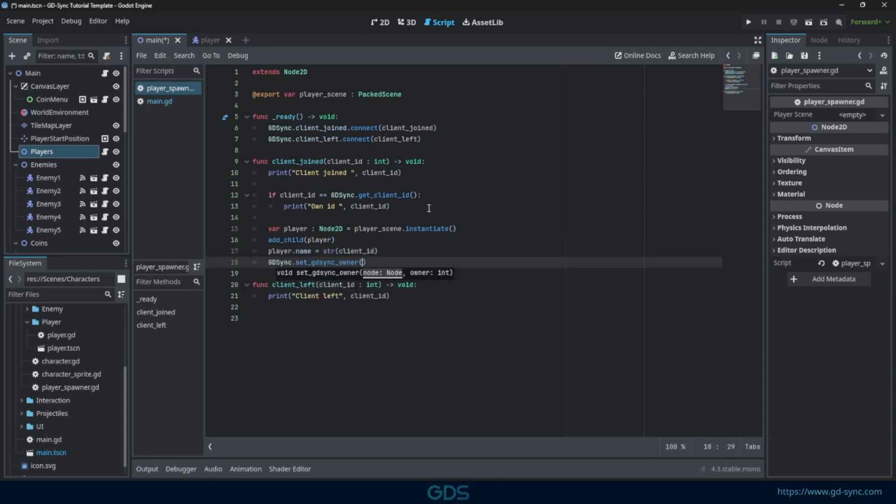
type("player, client_id)")
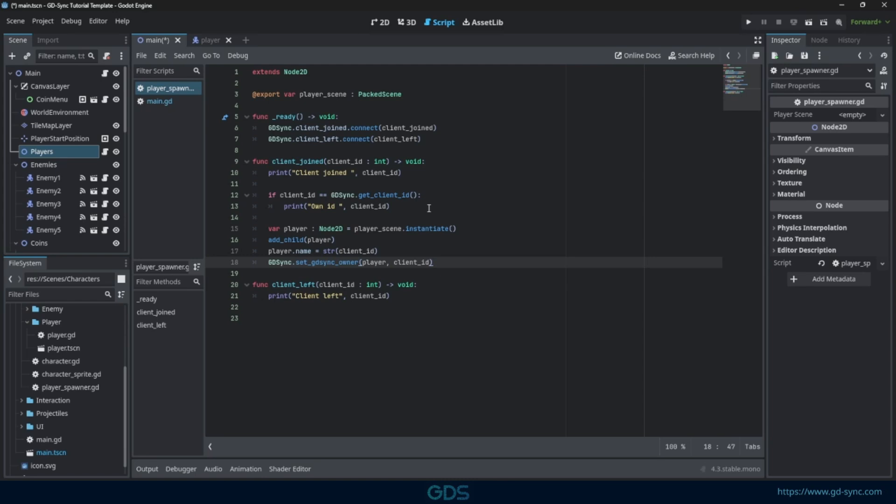
On client_left, look up the player node by client id and queue_free it if found.
type("var player : Node2D")
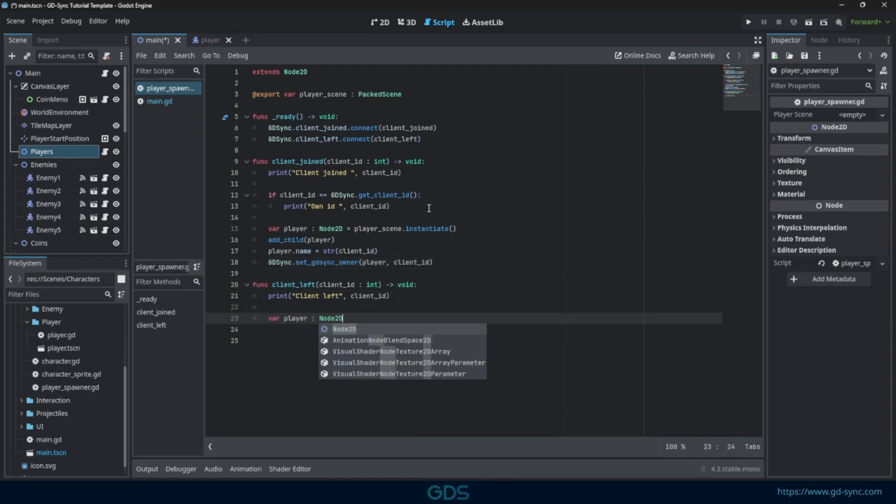
type("= get_node_or_null(str(client_id))")
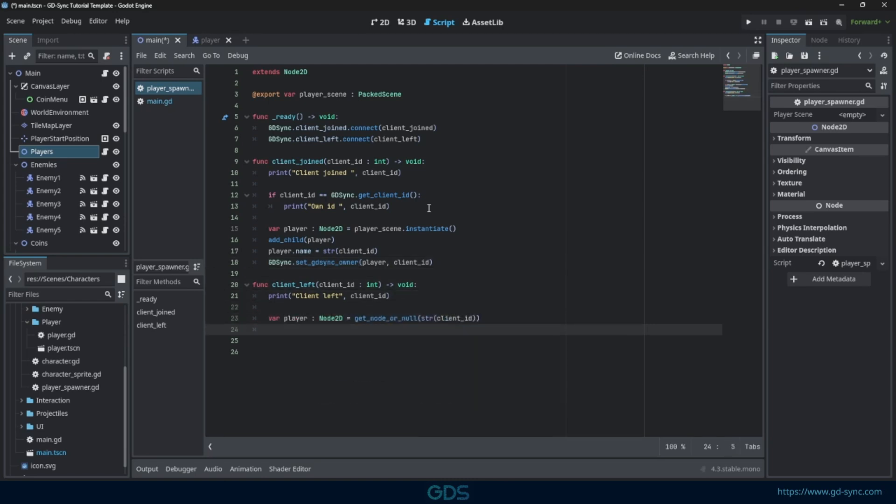
type("if player != null:")
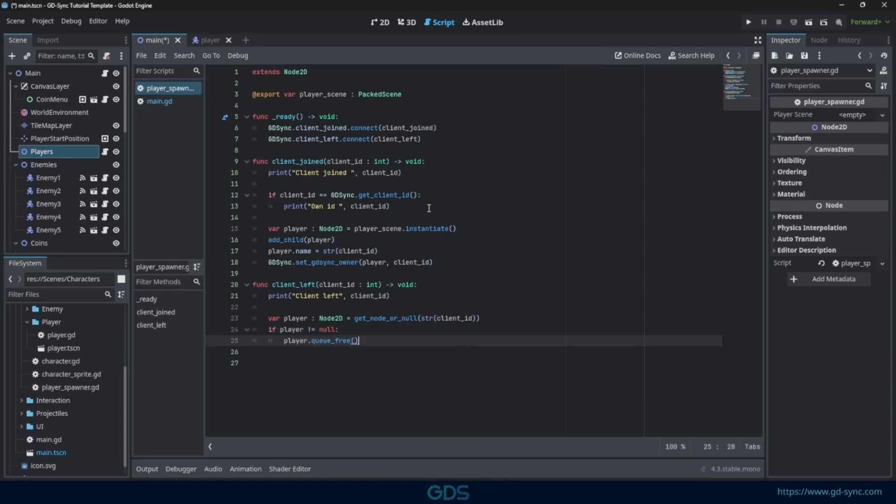
Switch to the player scene and show its character in the 2D workspace.
left_click(748, 21)
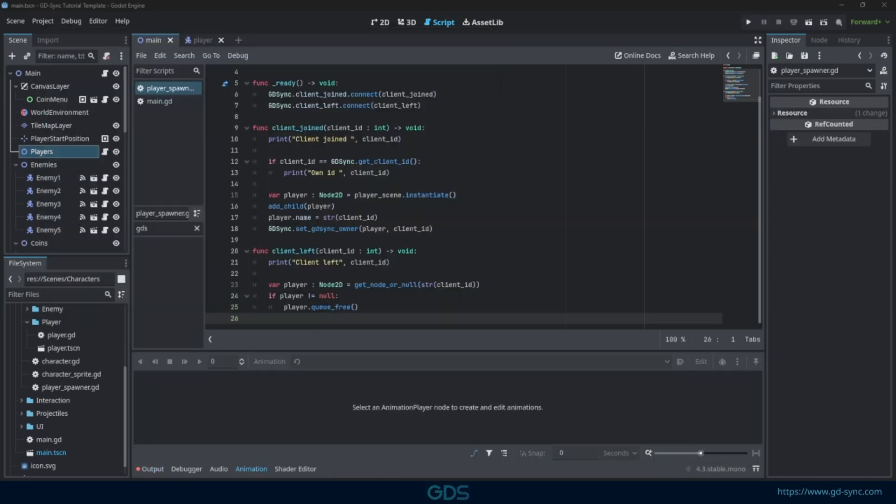
left_click(201, 40)
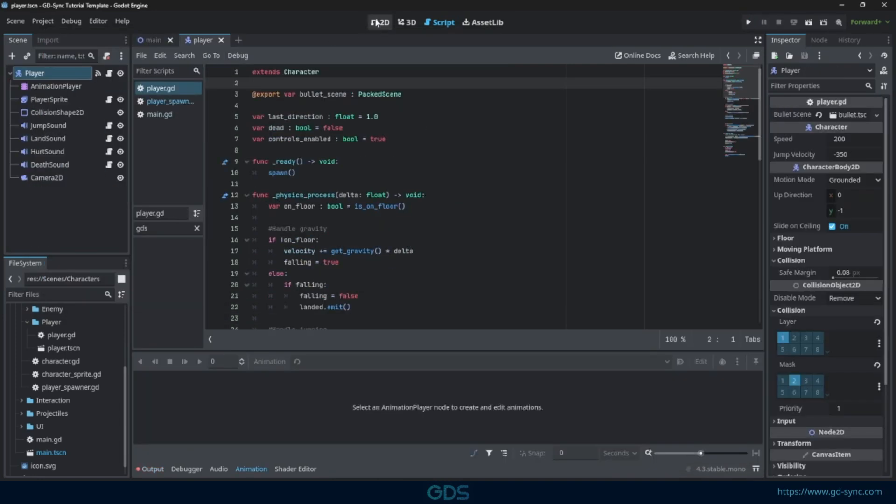
left_click(381, 22)
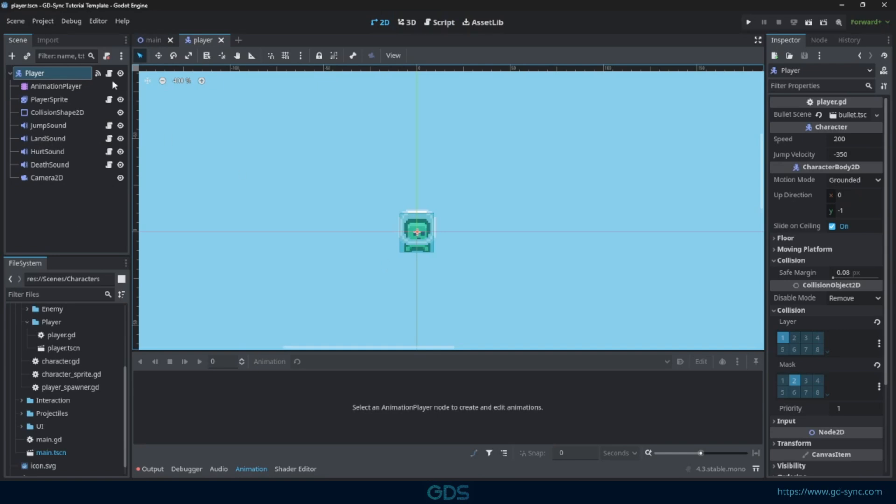
In player.gd export a camera and connect GDSync's owner_changed for self in _ready.
left_click(442, 22)
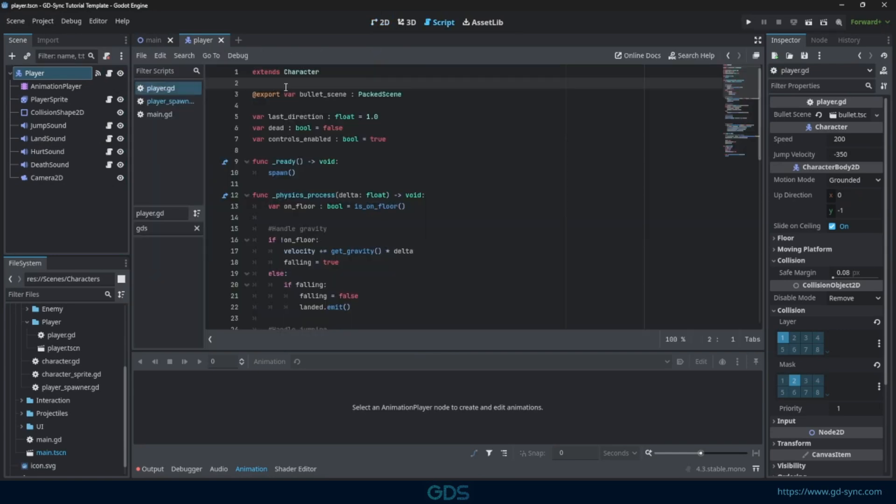
type("@export var camera : Camera2D")
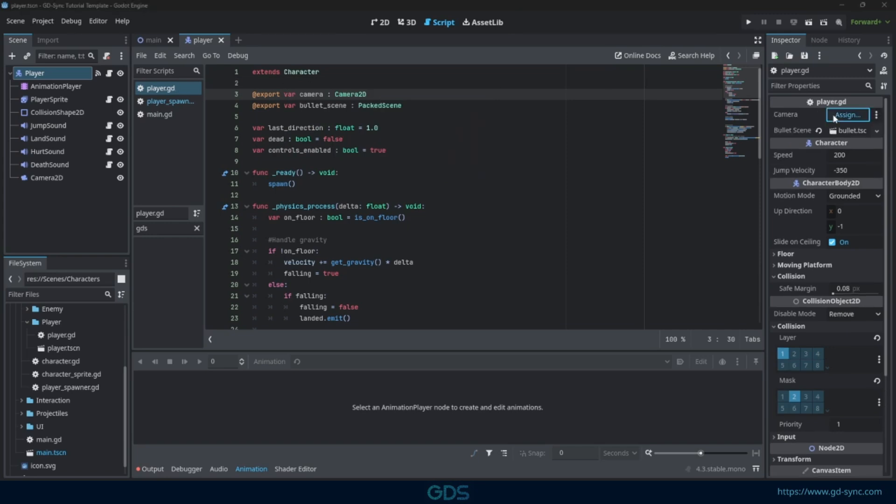
left_click(847, 114)
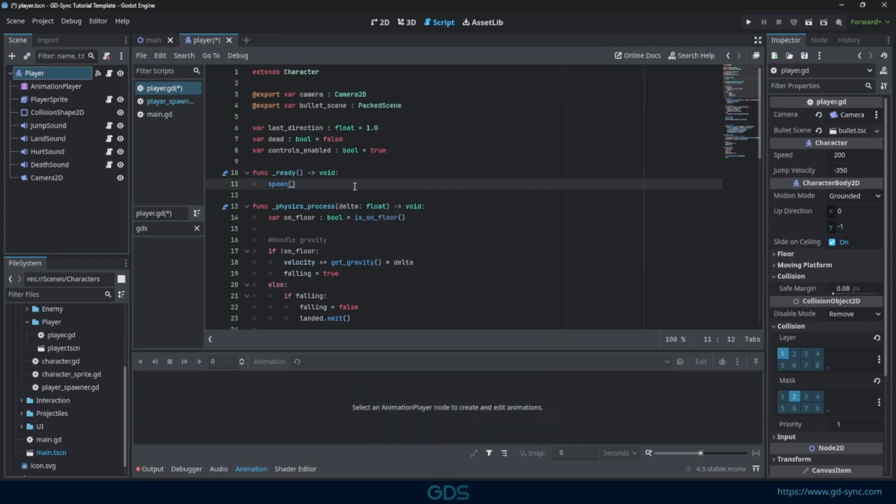
type("GDSync.")
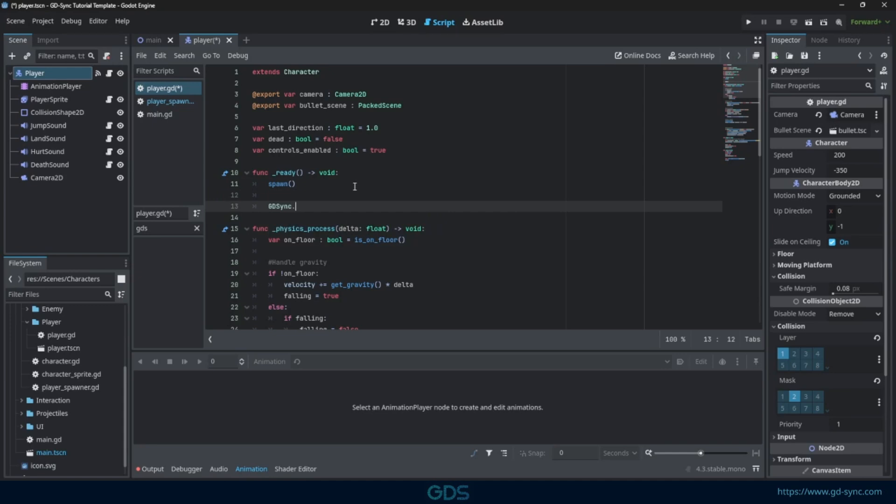
type("connect_gdsync_owner_changed(self,")
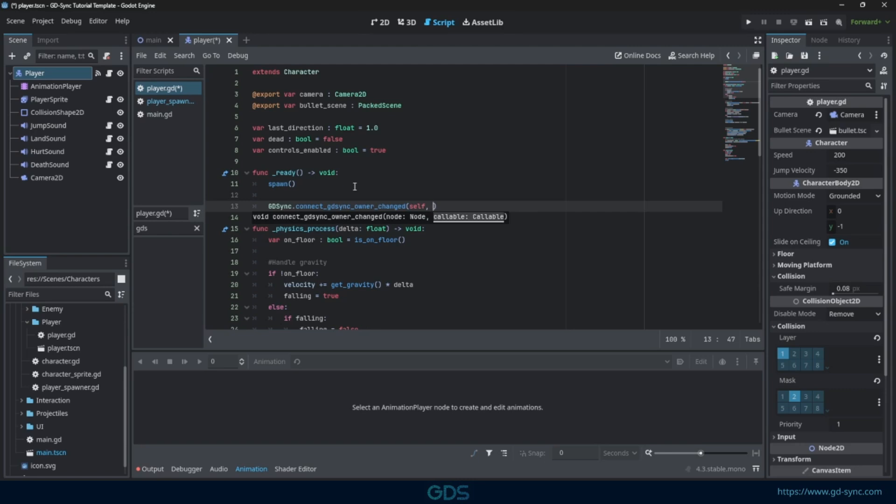
type("owner_changed)")
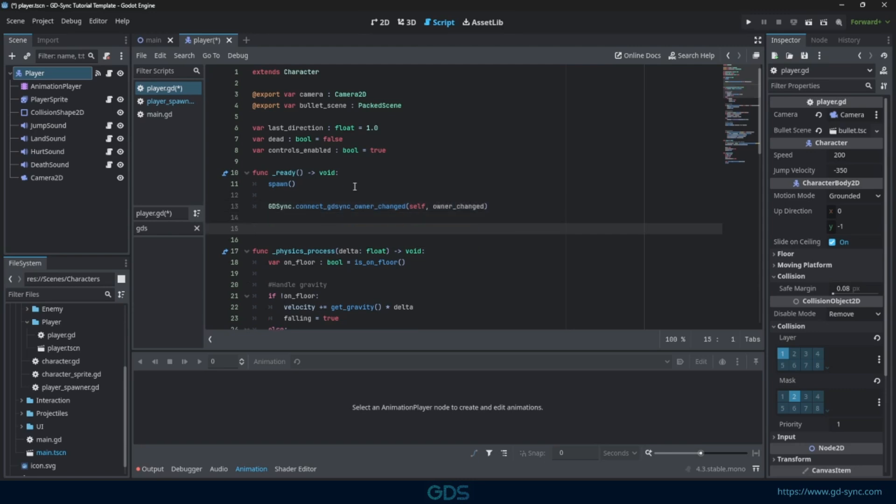
Write owner_changed(owner_id) setting camera.enabled from GDSync.is_gdsync_owner(self).
type("func owner_")
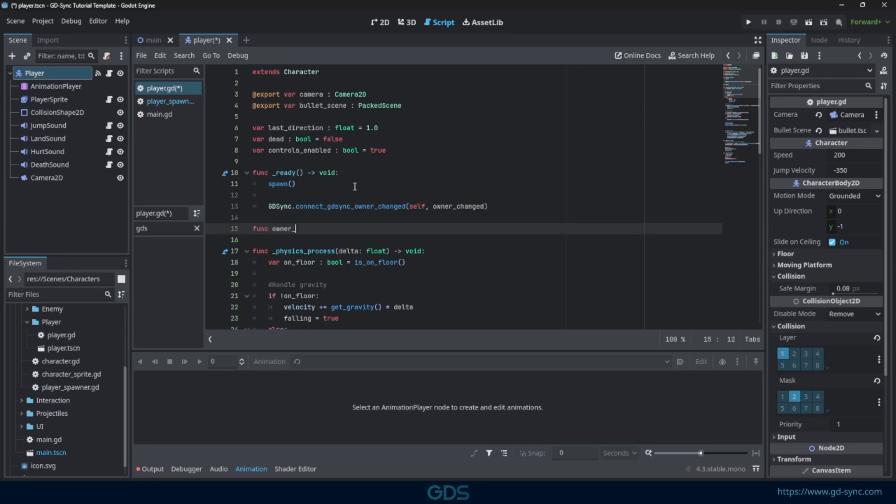
type("changed()")
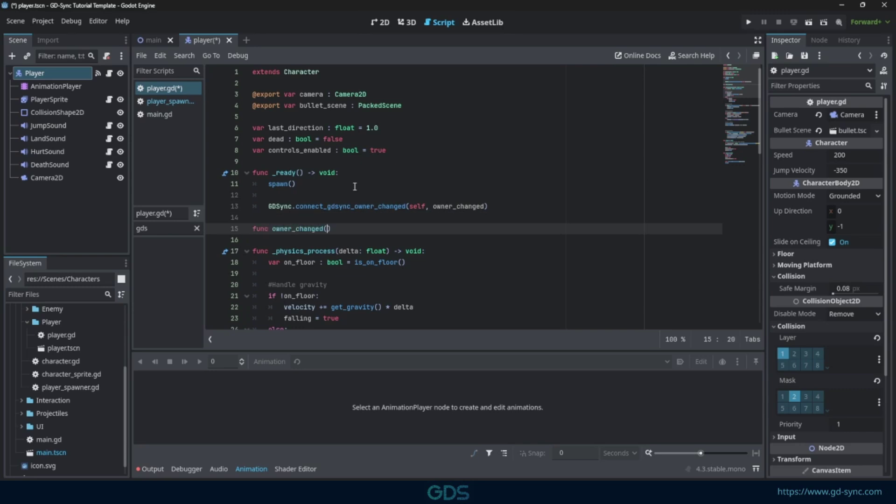
type("owner_id : int")
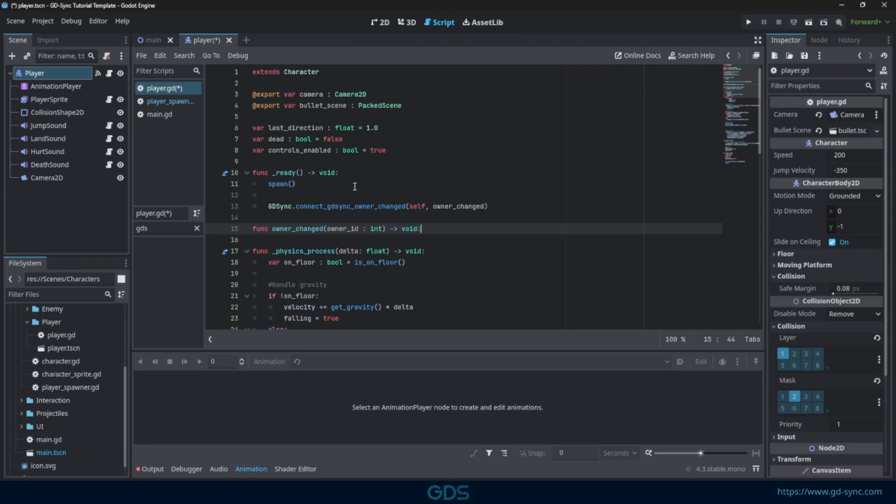
type("var i")
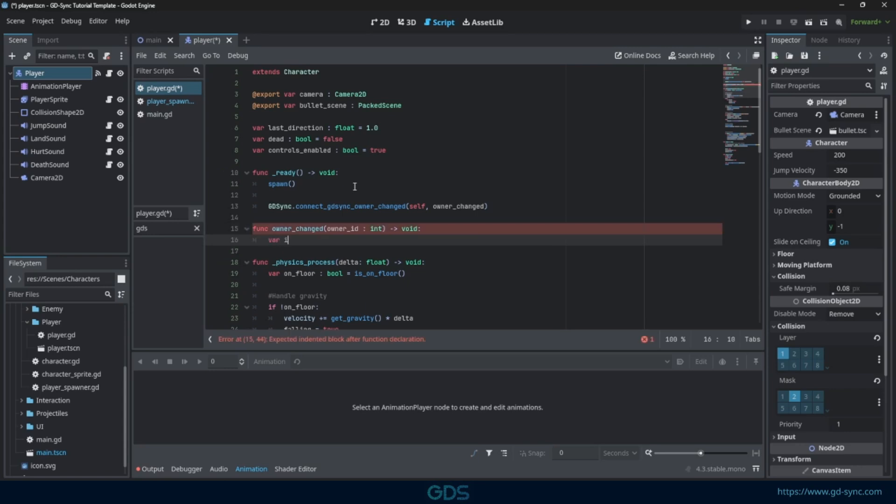
type("s_owner : bool =")
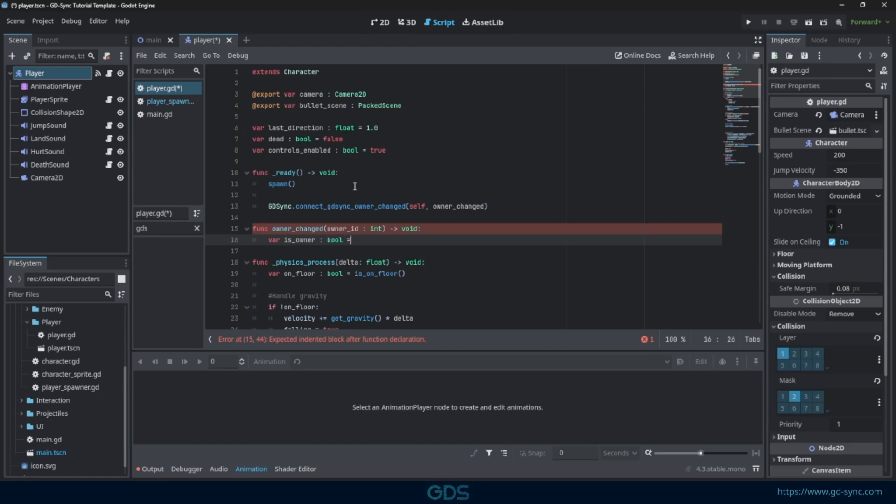
type("GDSync.is_gdsync_owner(self")
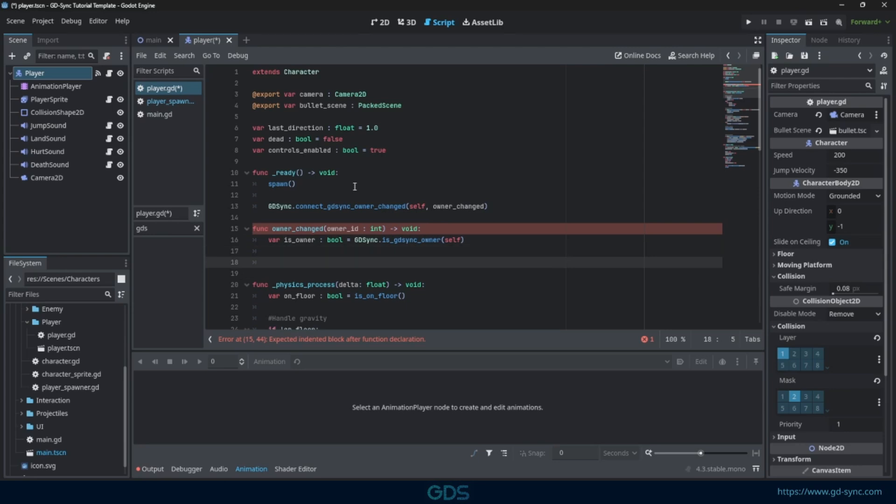
type("camera.enabled = is_owner")
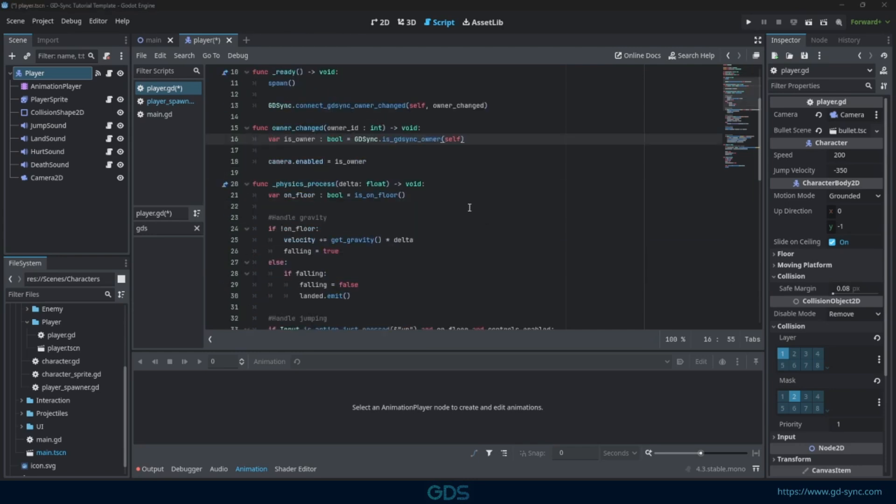
Guard _physics_process with an early return when !GDSync.is_gdsync_owner(self), then return to the player scene in 2D.
type("if !GDSync.is_gdsync_owner(self):")
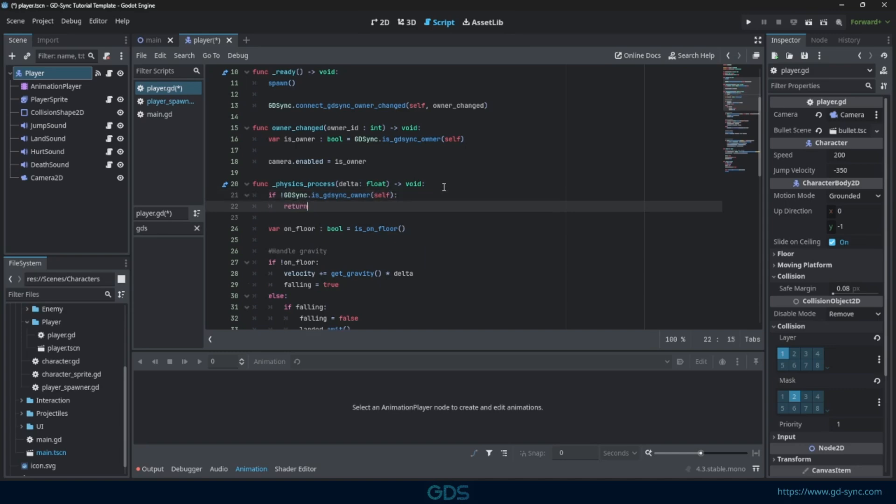
left_click(749, 23)
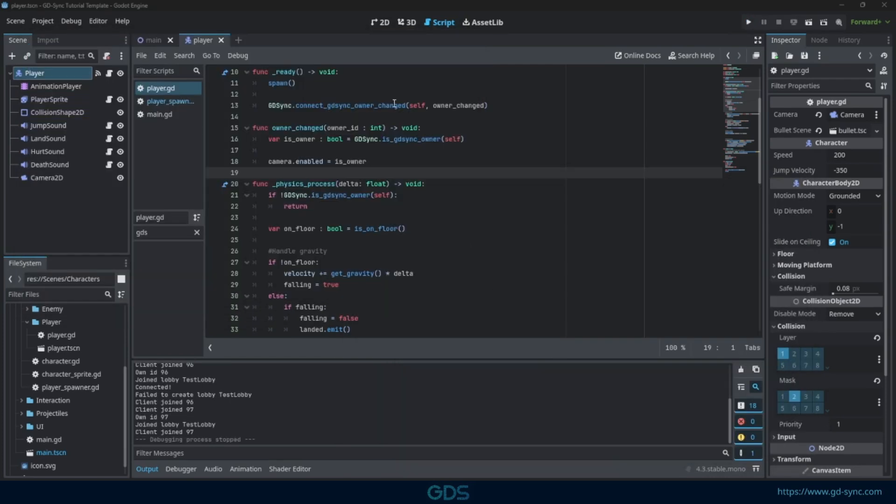
left_click(381, 22)
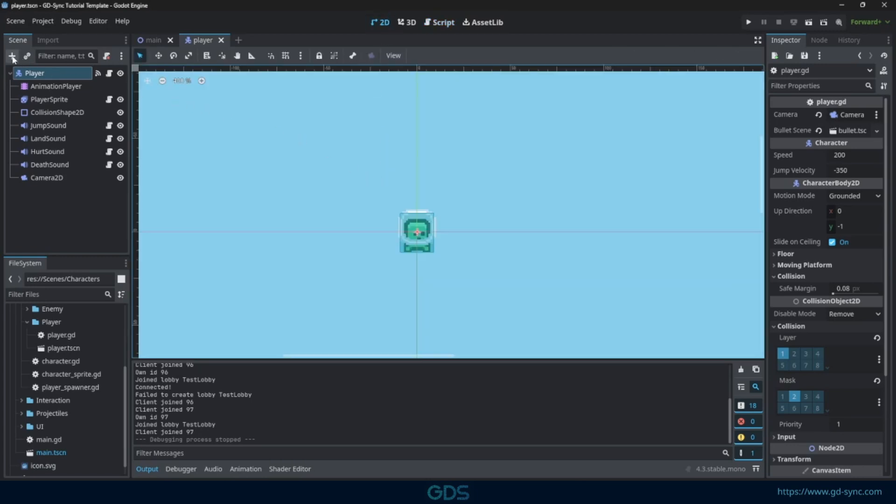
Add a PropertySynchronizer under Player broadcasting global_position When Owner, interpolated at speed 30.
left_click(12, 56)
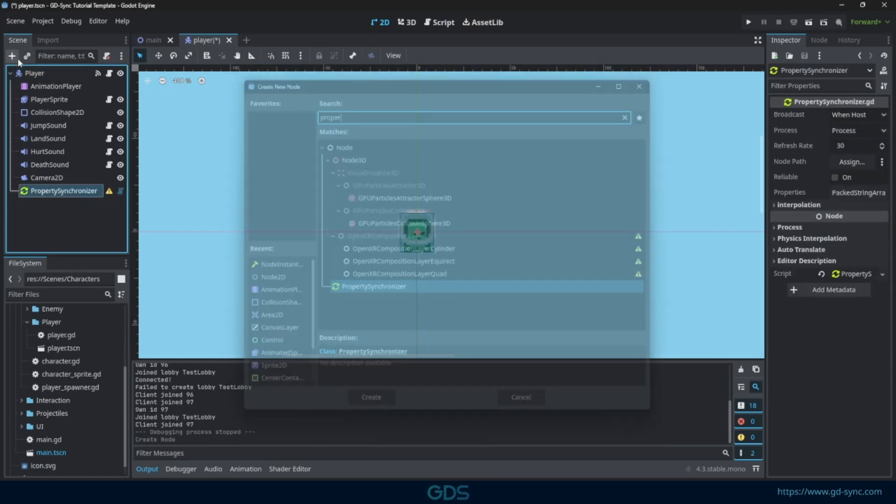
left_click(520, 397)
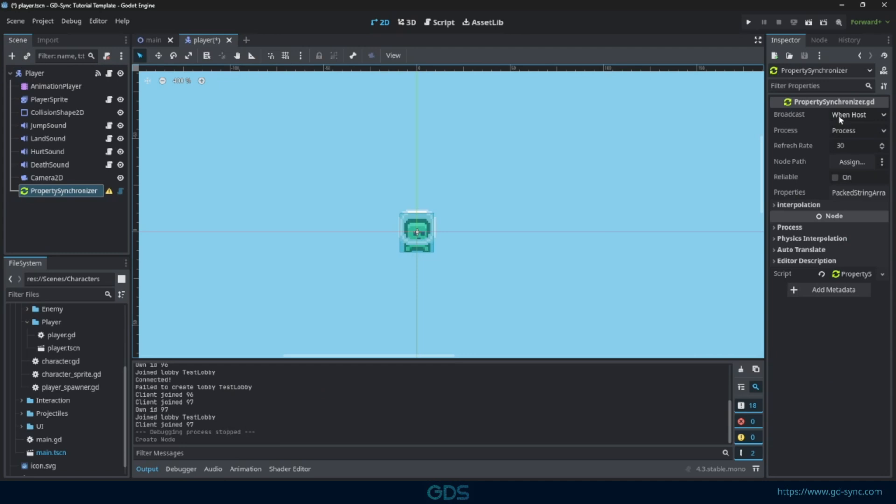
left_click(857, 115)
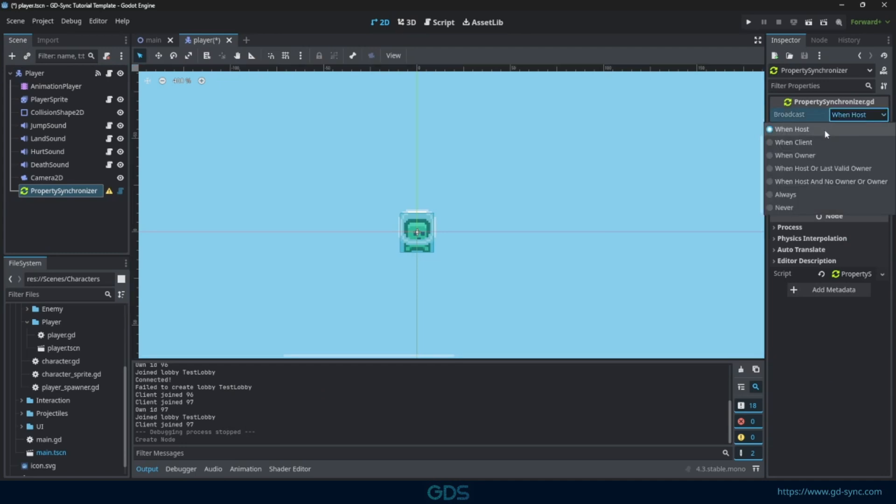
left_click(795, 155)
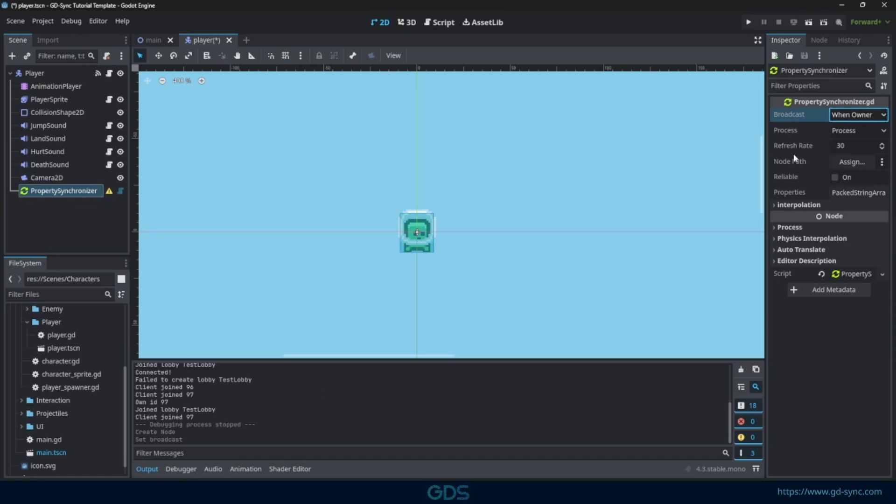
mouse_move(824, 156)
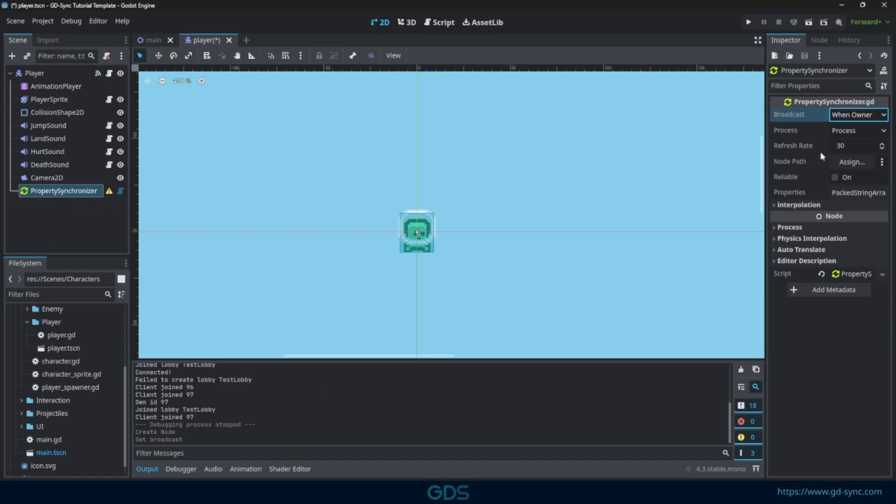
left_click(851, 162)
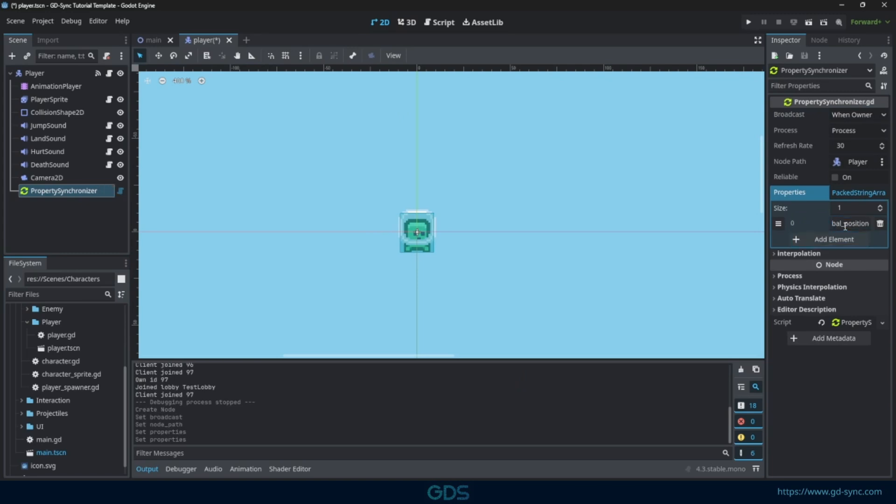
left_click(798, 254)
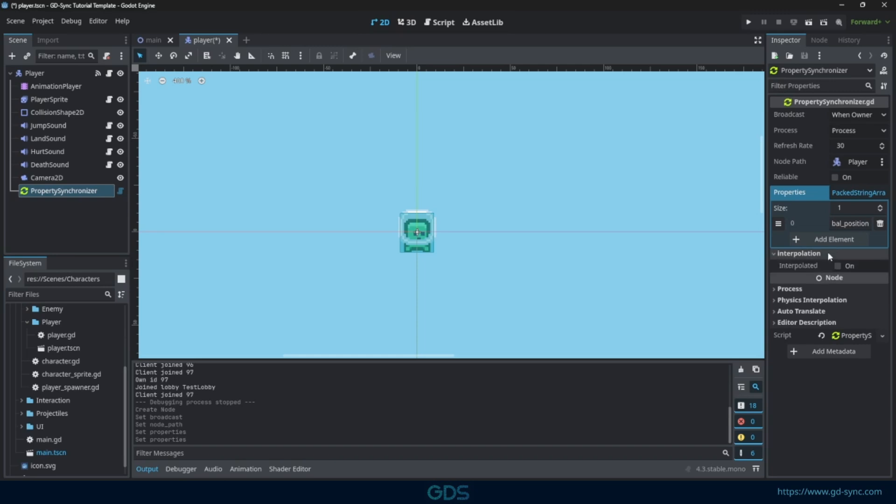
left_click(836, 265)
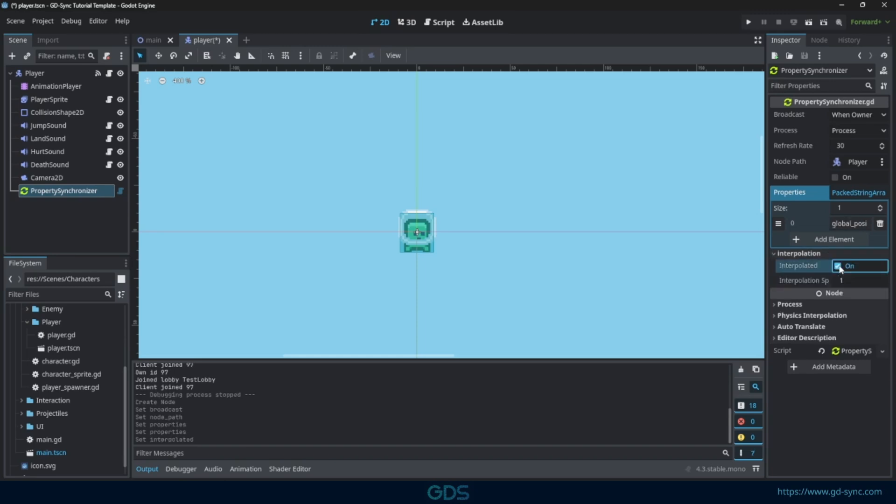
left_click(857, 280)
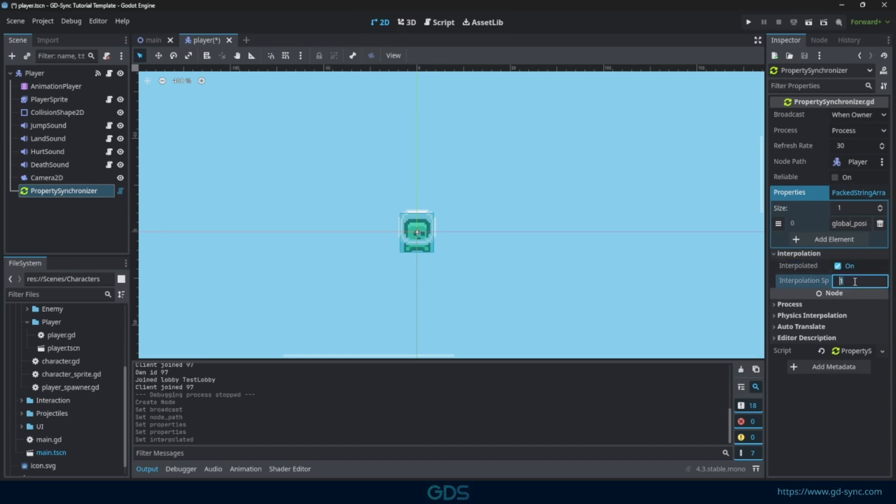
type("30")
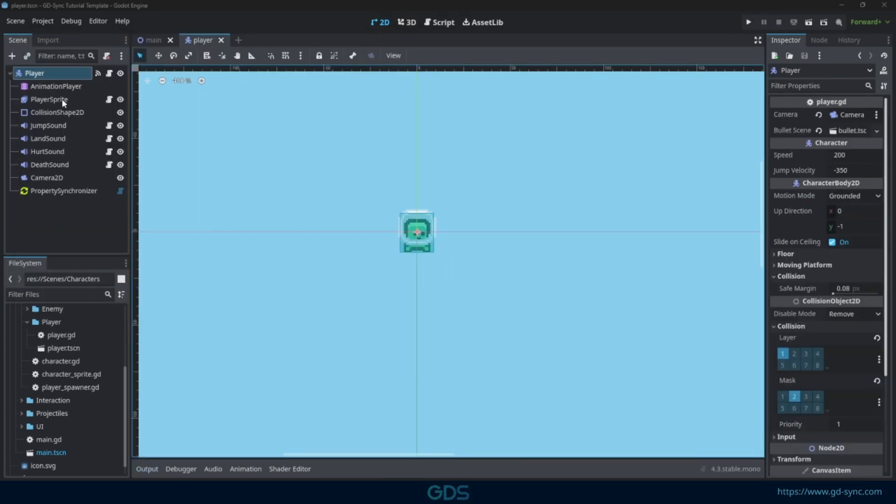
In character_sprite.gd add play_networked(animation_name) calling GDSync.call_func(play, [animation_name]).
left_click(48, 99)
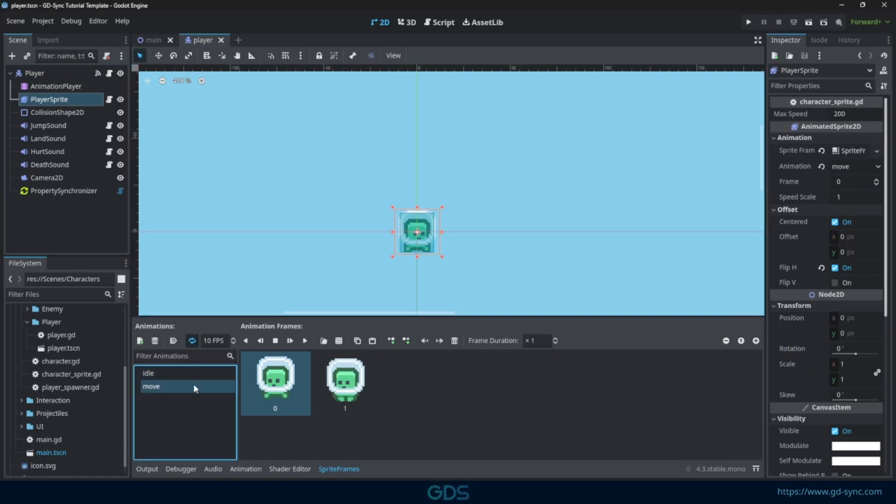
left_click(442, 22)
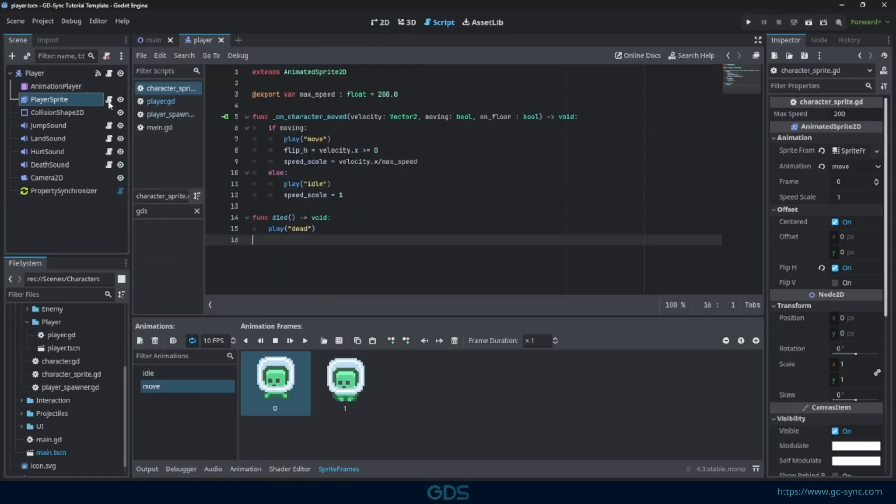
key("Enter")
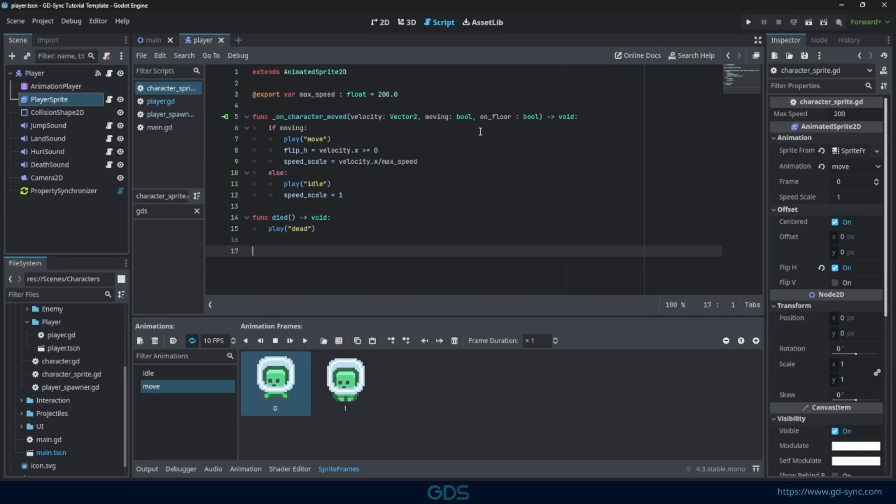
type("func play_networked(an")
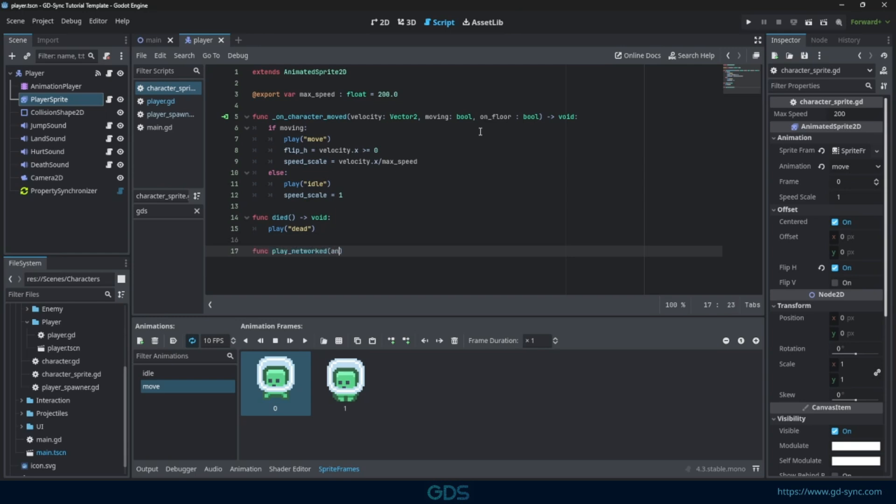
type("imation_name : String) -> void:")
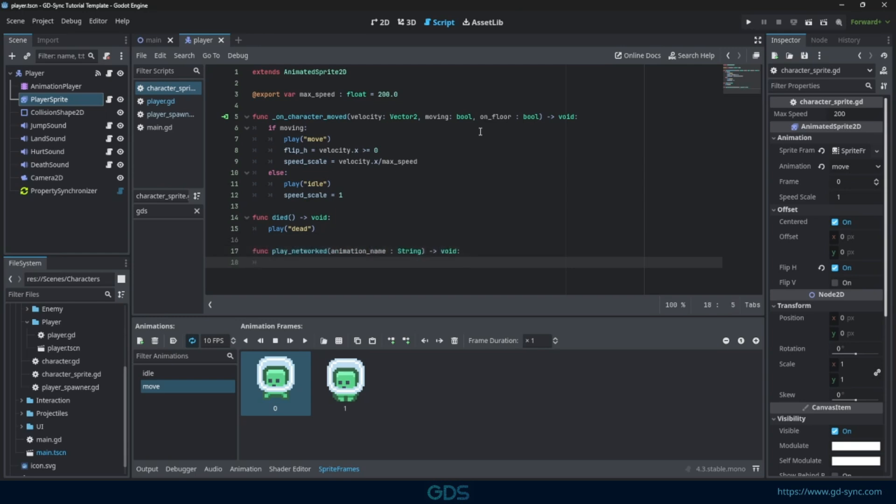
type("GDSync.call_func()")
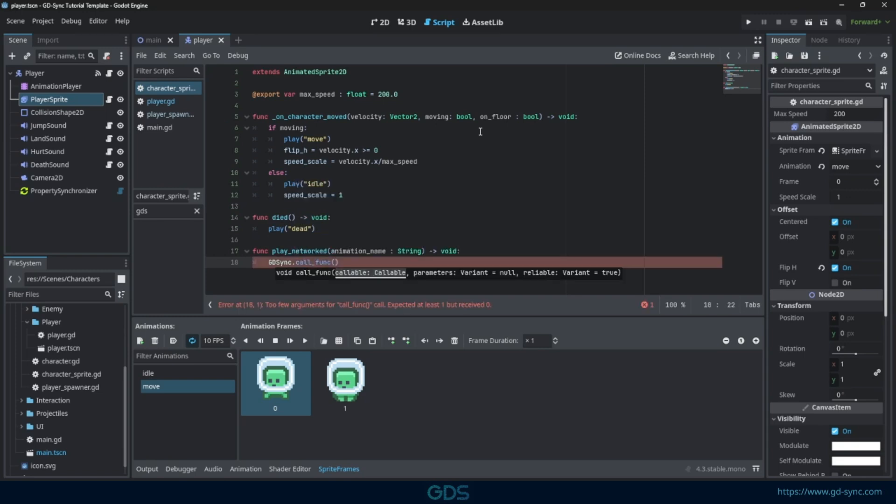
type("play, [animation_name]")
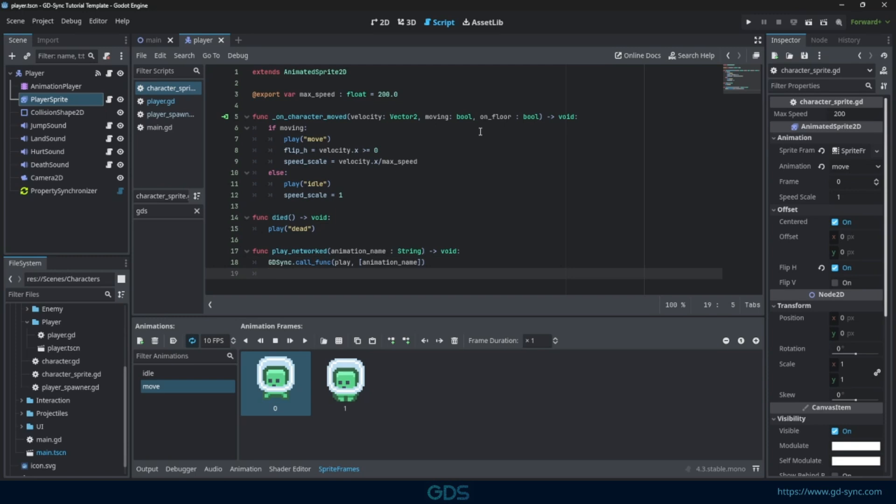
Also play the animation locally, reuse play_networked for the sprite's play calls, and return to the 2D view.
type("play()")
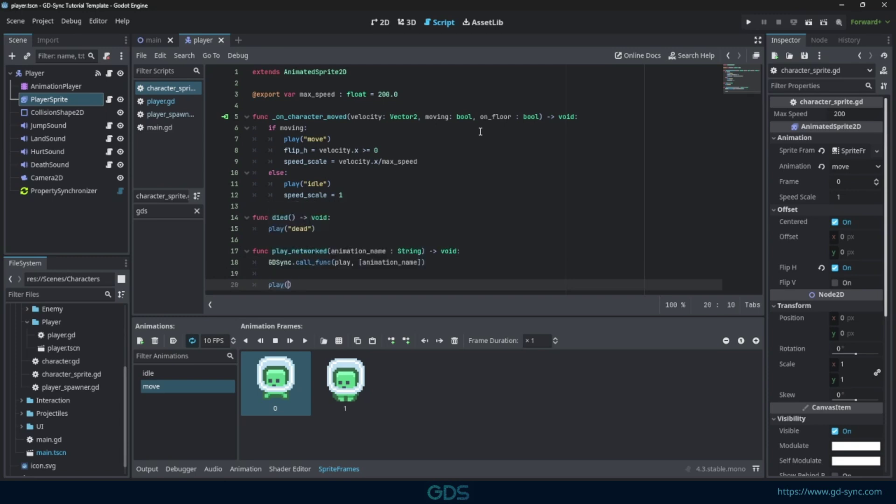
type("animation_name")
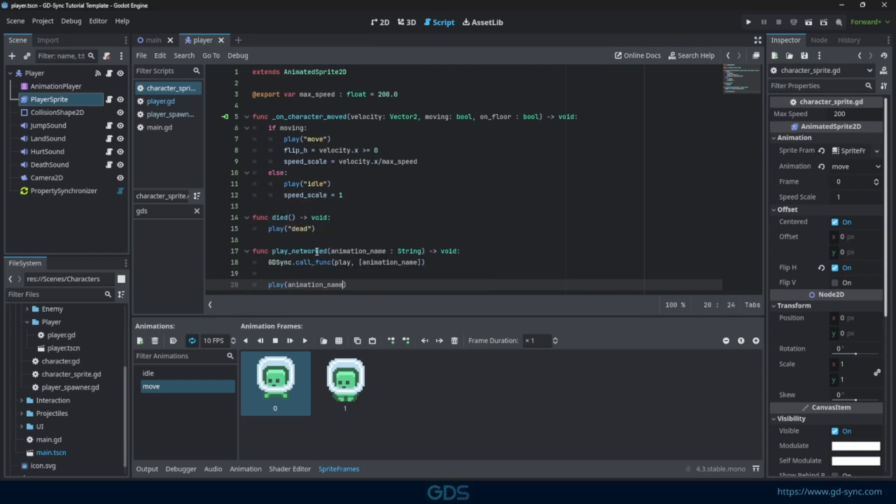
double_click(298, 218)
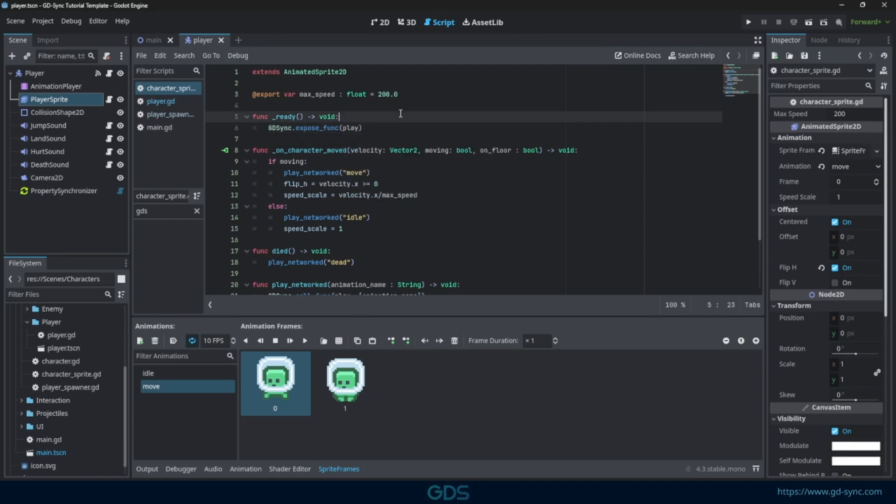
left_click(378, 22)
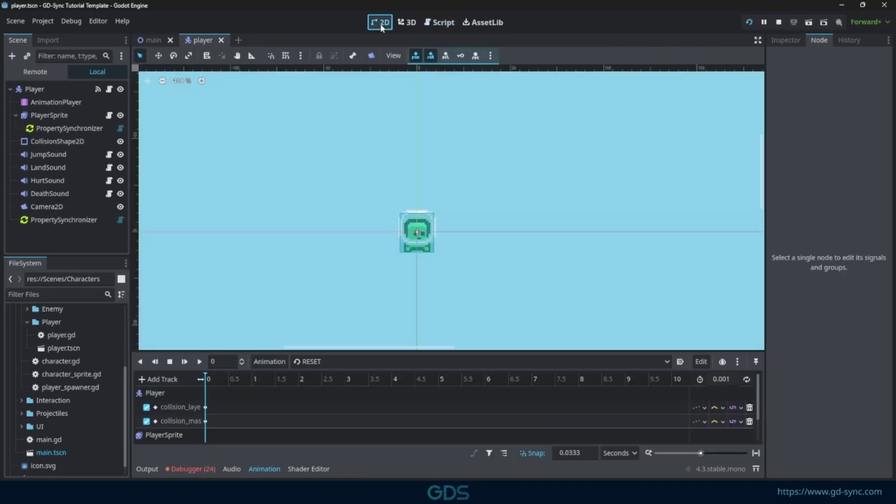
Review the AnimationPlayer's animation list and the Player's died and spawned signal connections.
left_click(56, 103)
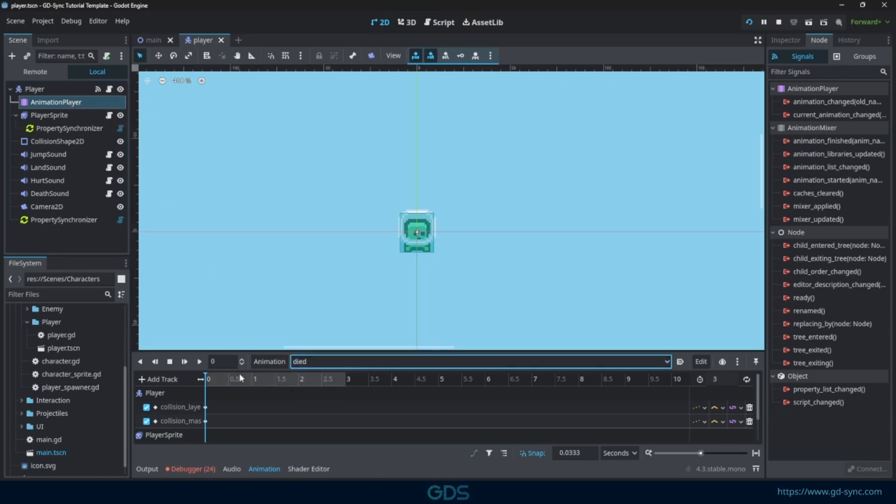
left_click(479, 361)
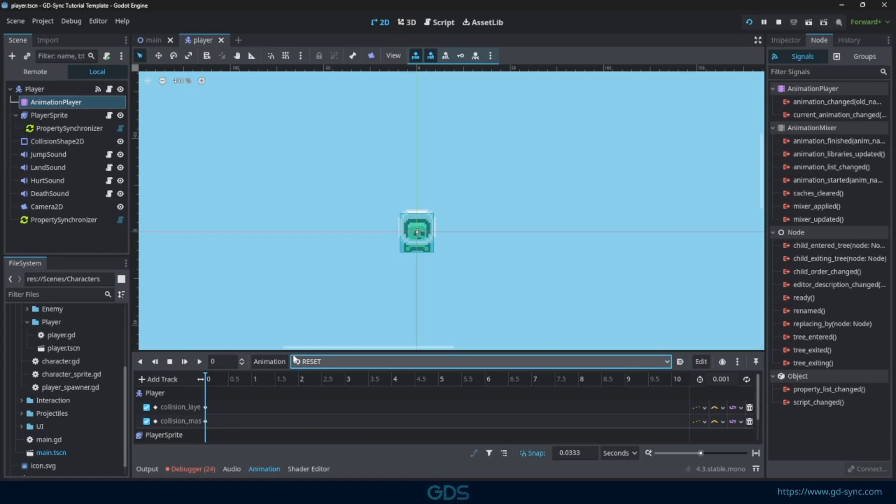
left_click(34, 89)
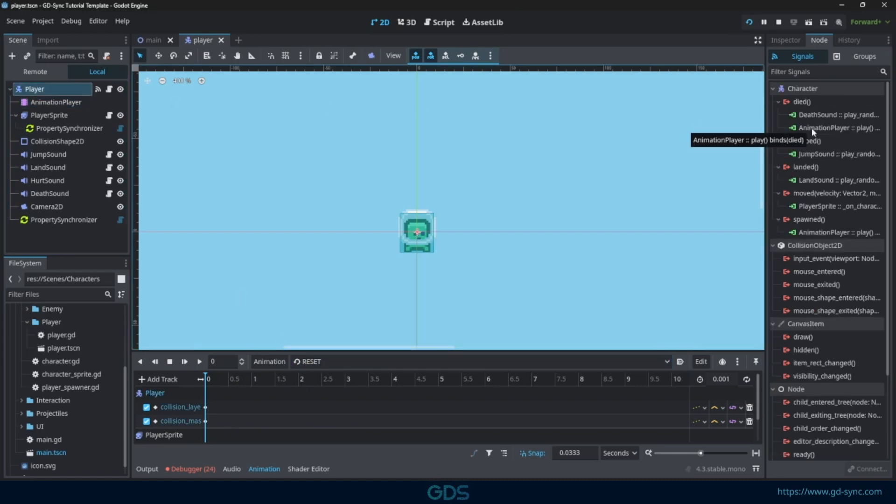
left_click(836, 232)
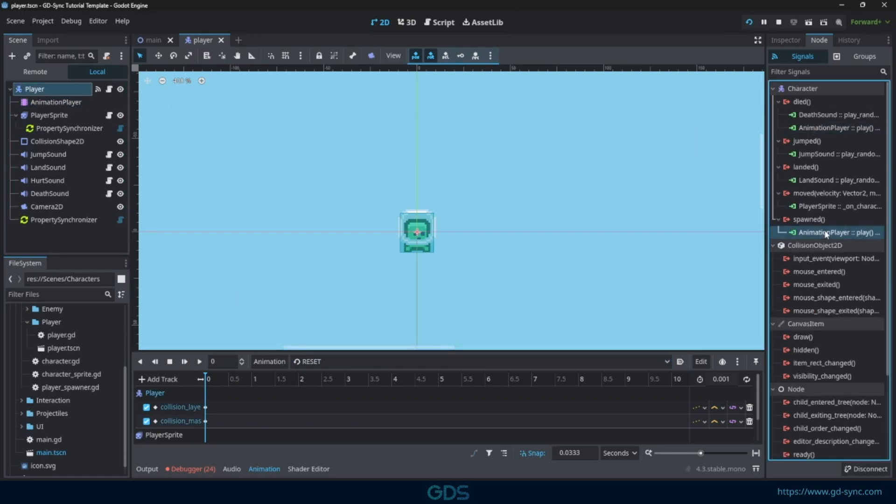
Change the AnimationPlayer's type to SynchronizedAnimationPlayer.
right_click(55, 103)
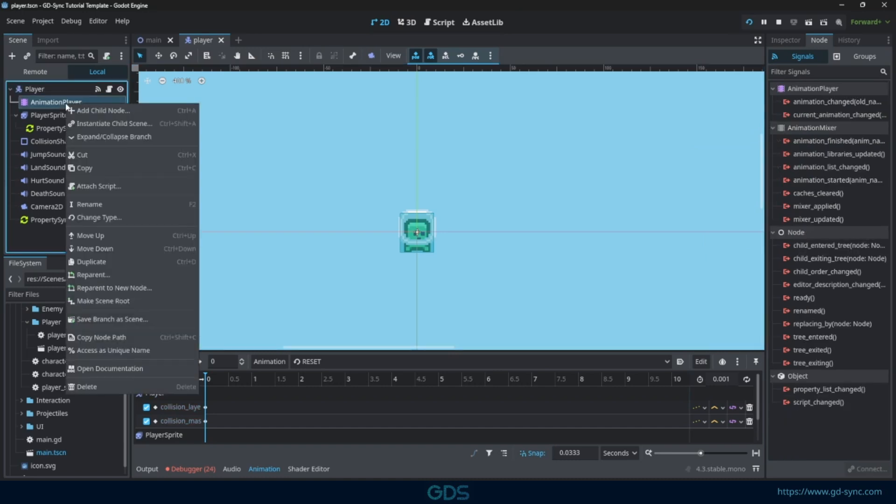
left_click(99, 218)
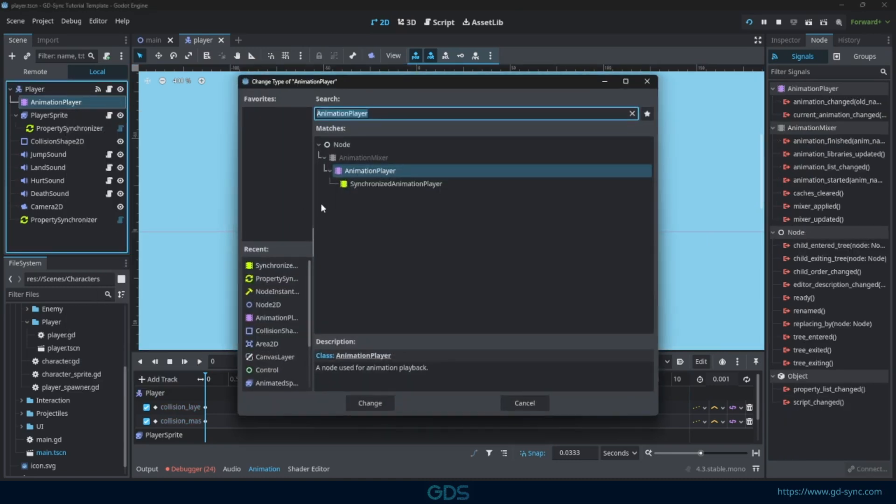
left_click(396, 183)
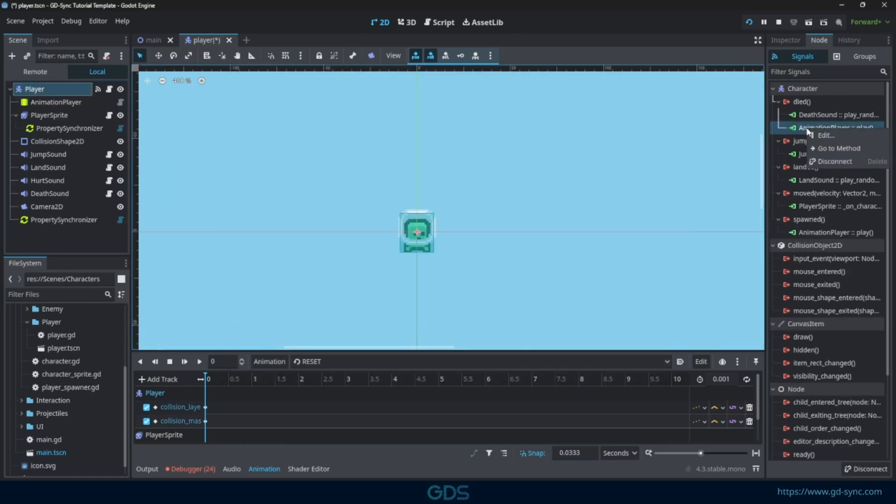
Reconnect died and spawned to the synchronized player with String animation-name arguments (spawn), then open player.gd.
left_click(826, 136)
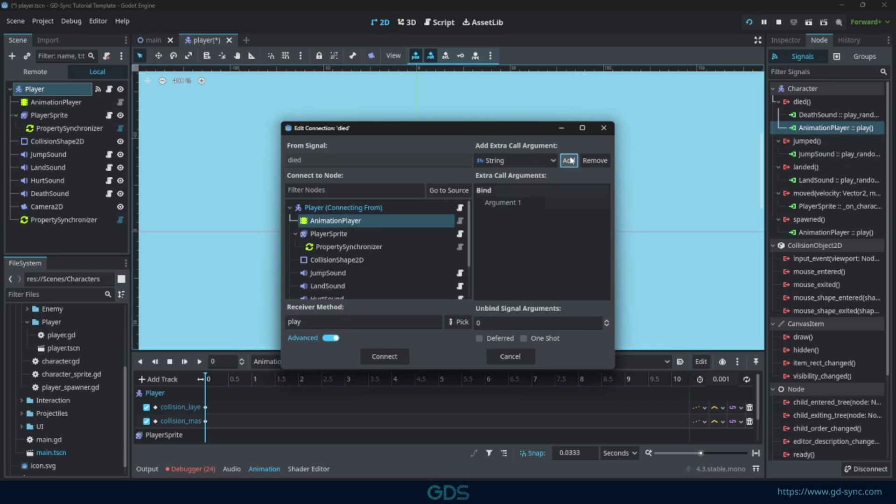
left_click(568, 160)
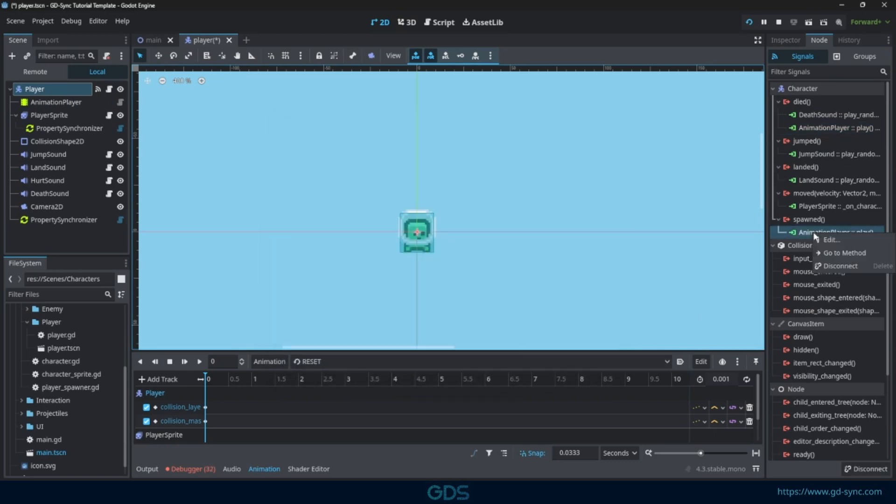
left_click(831, 240)
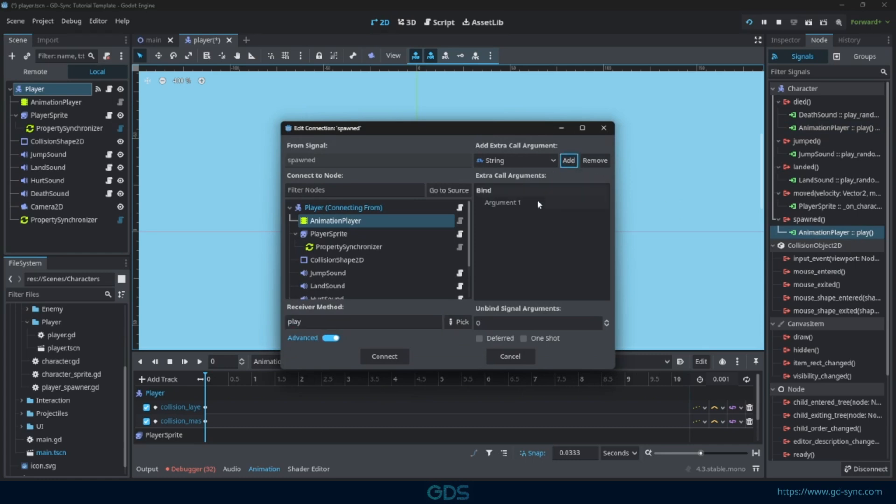
type("spawn")
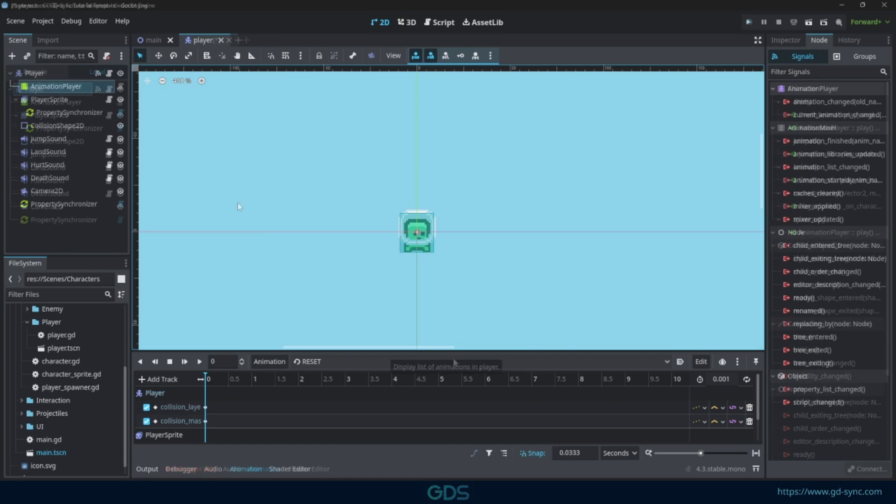
left_click(439, 22)
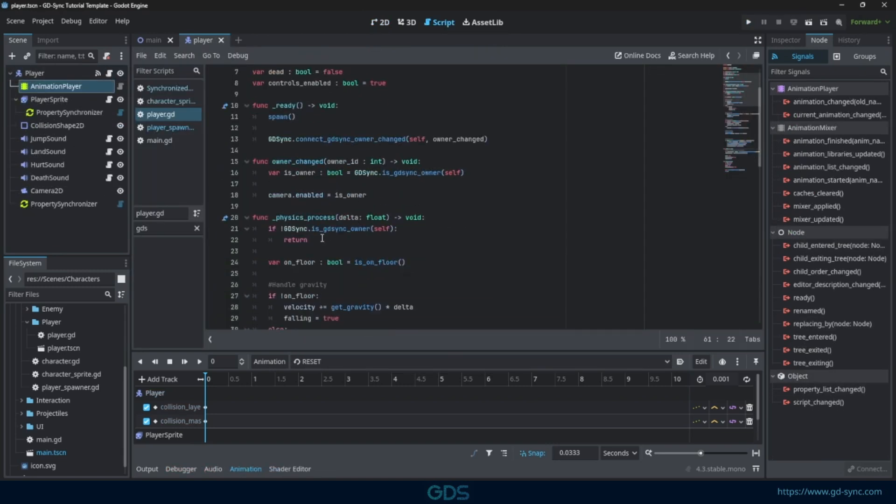
Scroll through player.gd's spawn and kill code and return to the player scene's 2D view.
scroll("down", 3)
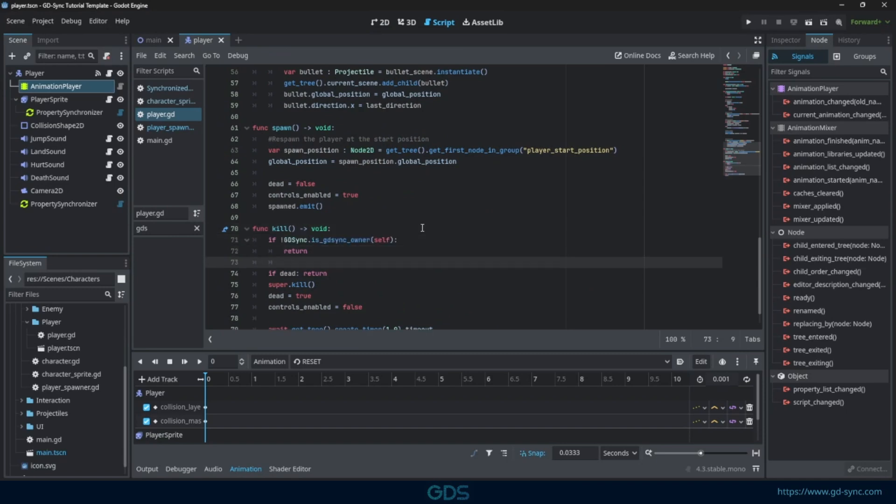
left_click(748, 22)
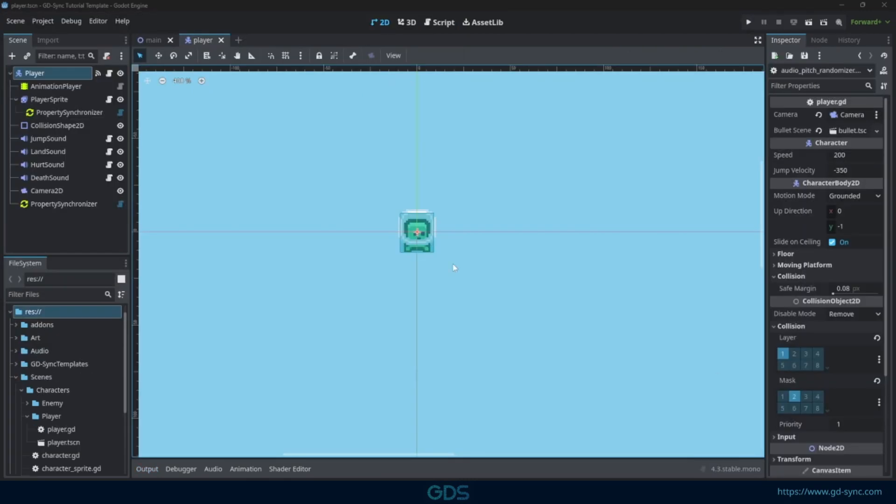
In audio_pitch_randomizer.gd add play_networked that syncs pitch_scale via GDSync.sync_var and calls play on all clients.
left_click(442, 23)
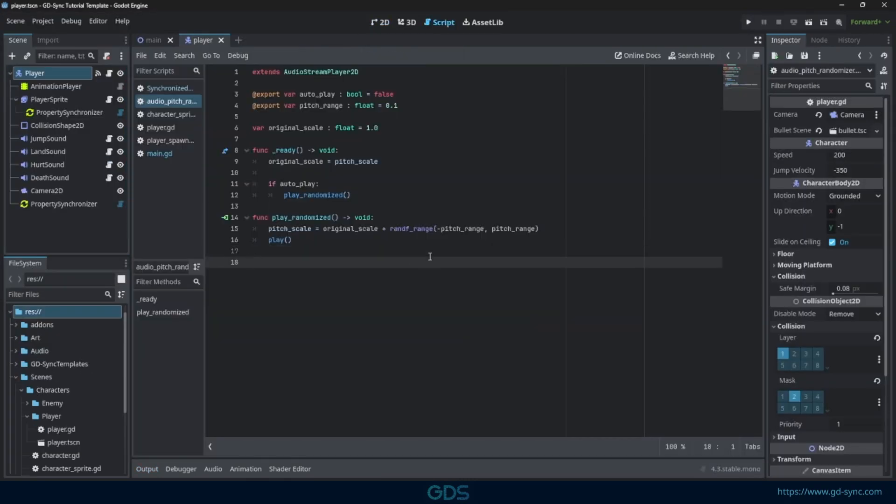
type("func play_networked() -> void:")
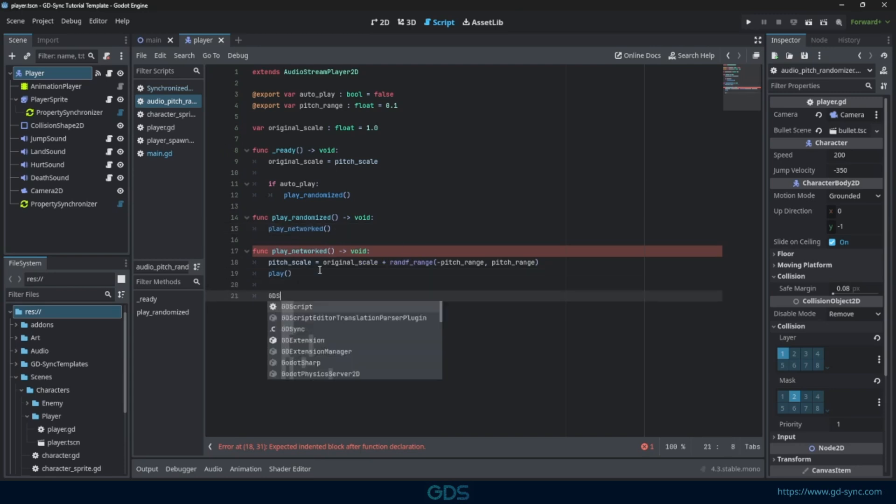
type("Sync.sync_var(")
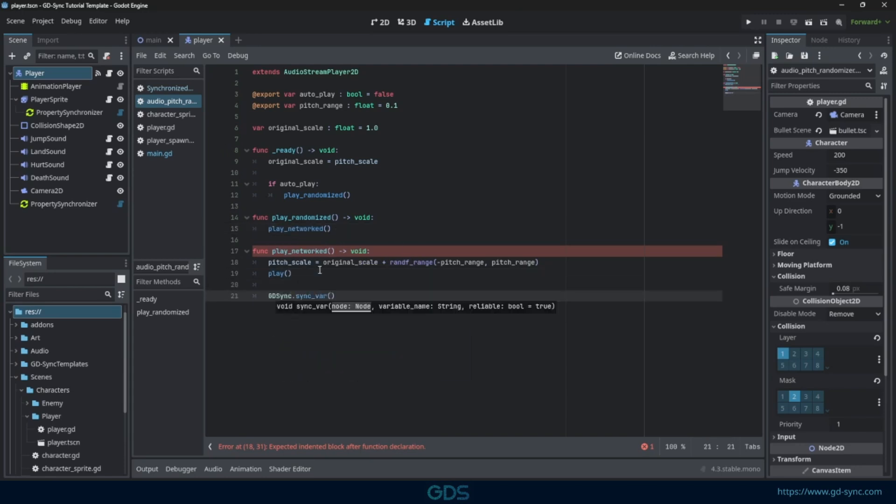
type("self, \"pitch_scale")
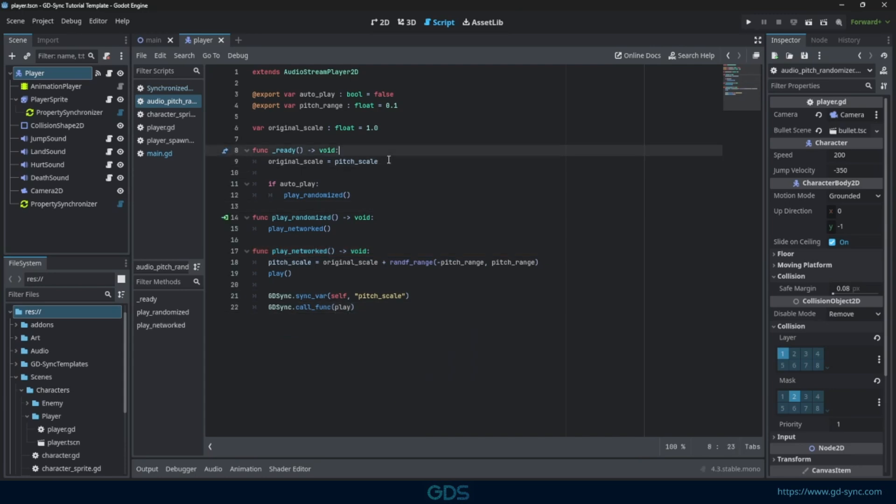
Expose pitch_scale and play to GDSync in _ready, then run the project to launch two clients.
type("GDSync.expose_var(self, \"pitch_scale\"")
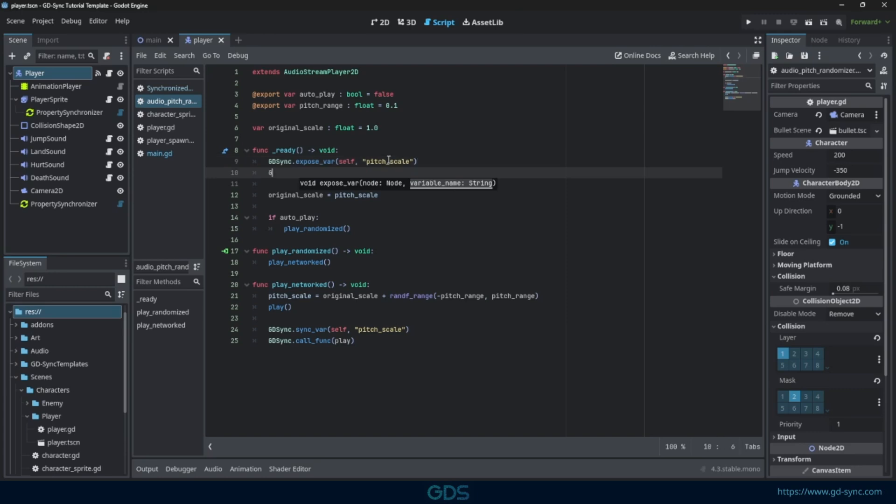
type("DSync.expose_func(play)")
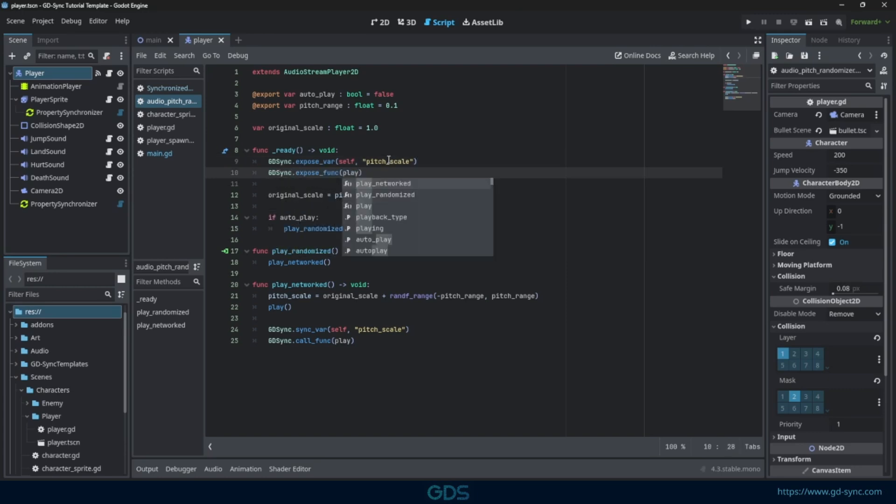
left_click(748, 22)
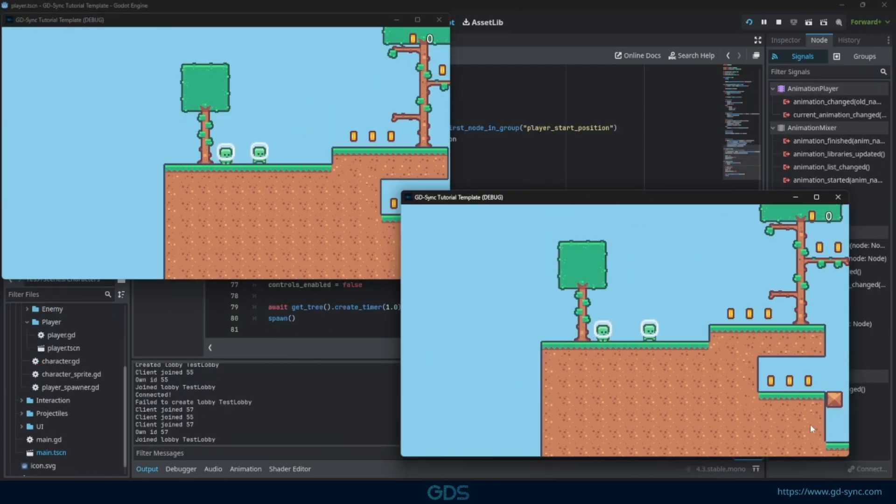